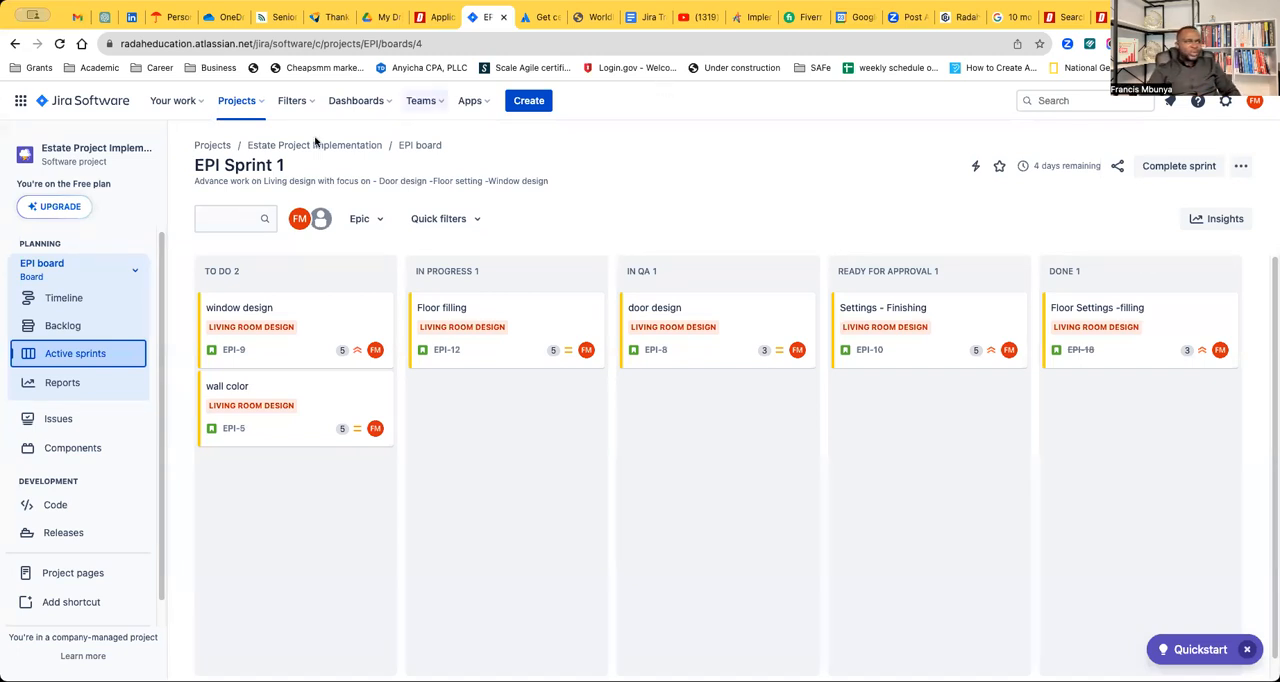
{"action": "mouse_move", "coordinate": [1084, 162]}
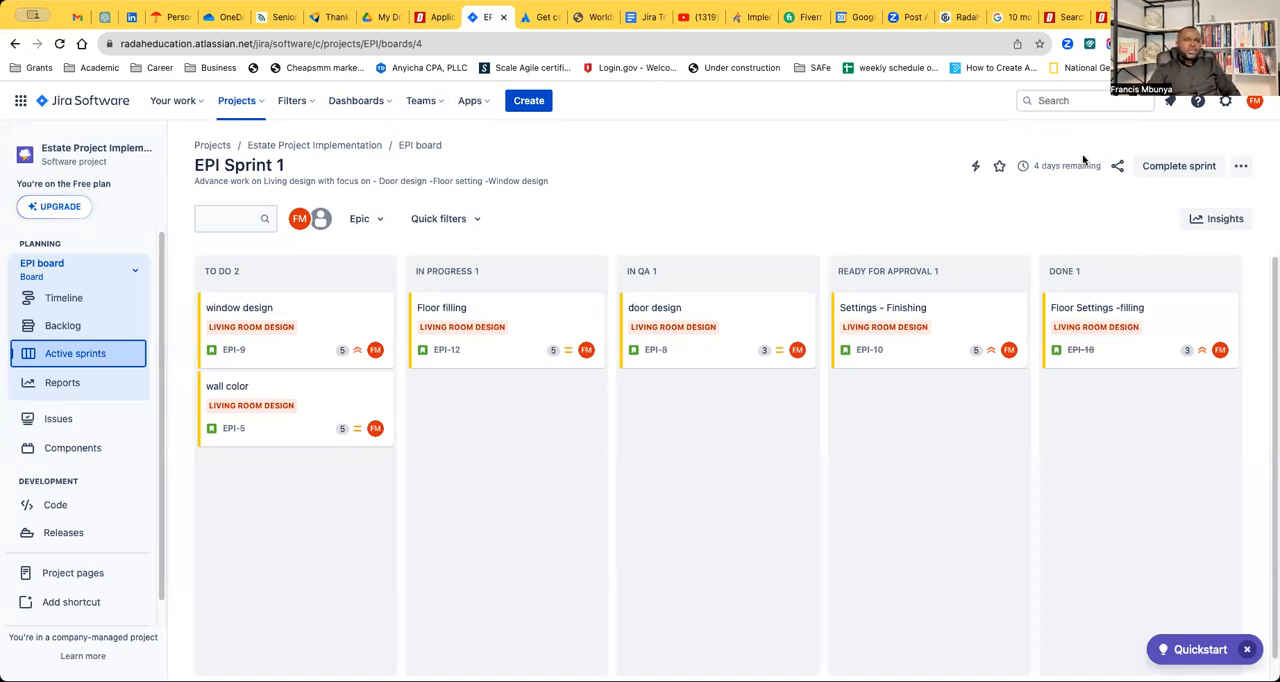
{"action": "mouse_move", "coordinate": [1056, 146]}
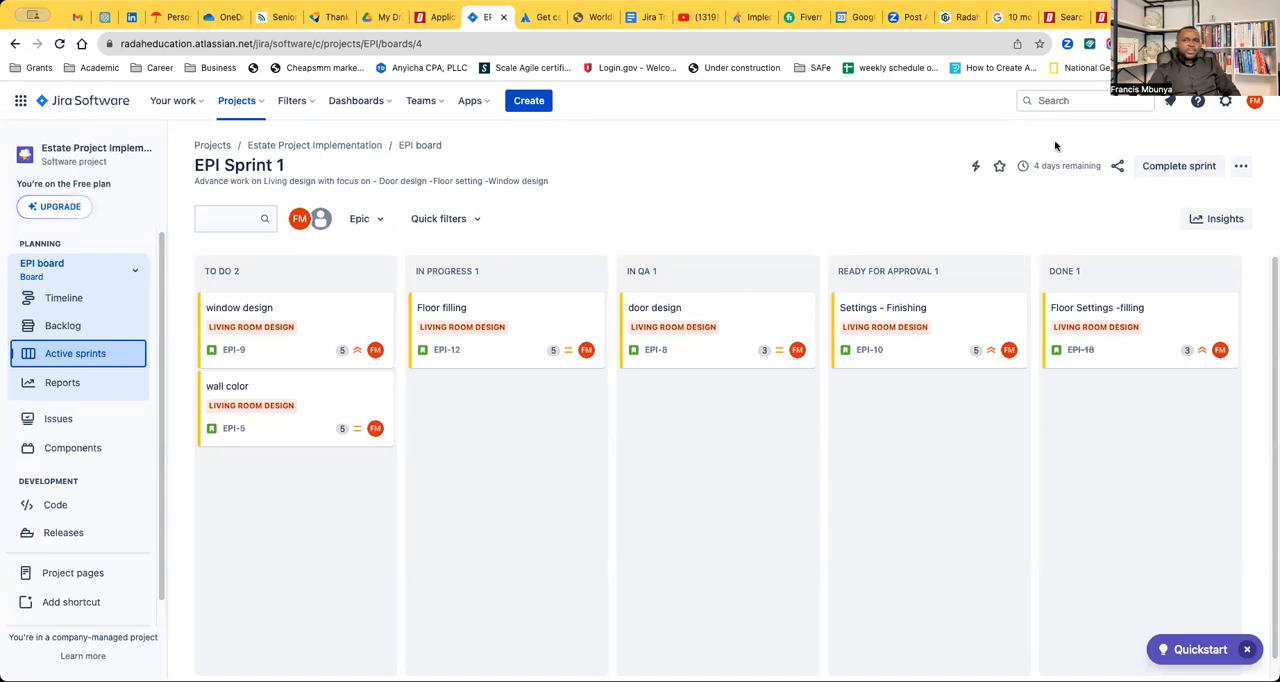
{"action": "mouse_move", "coordinate": [1080, 180]}
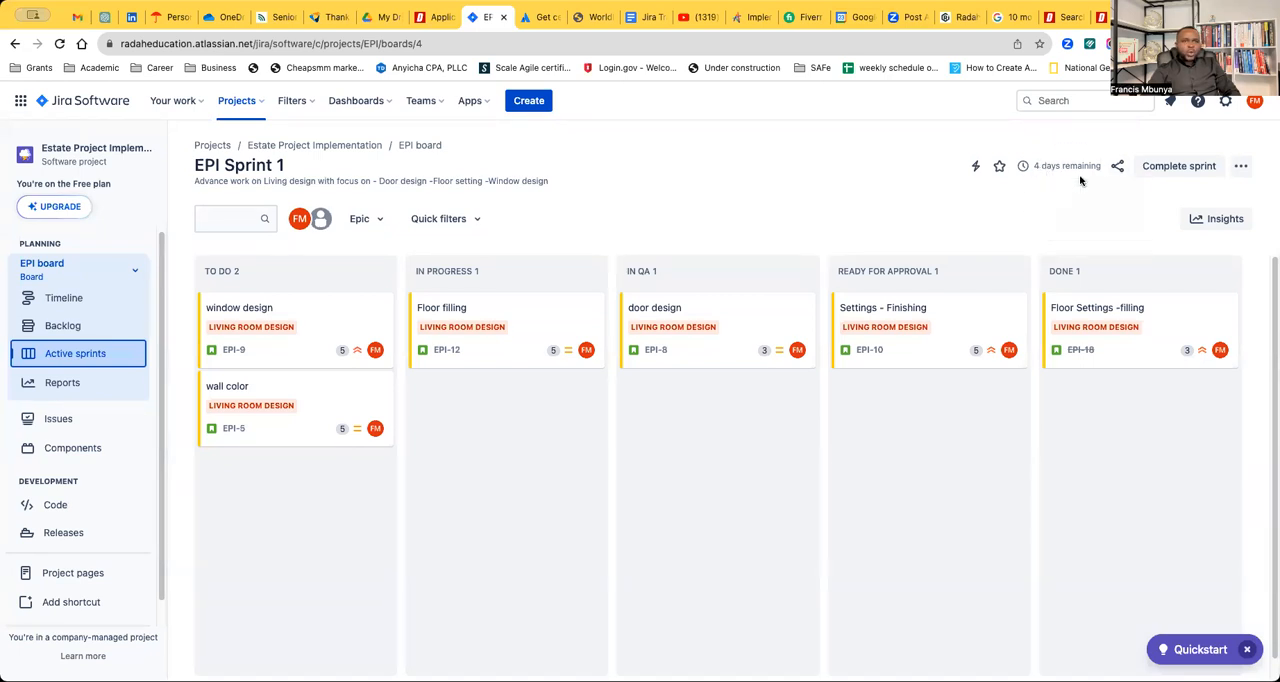
{"action": "mouse_move", "coordinate": [1084, 186]}
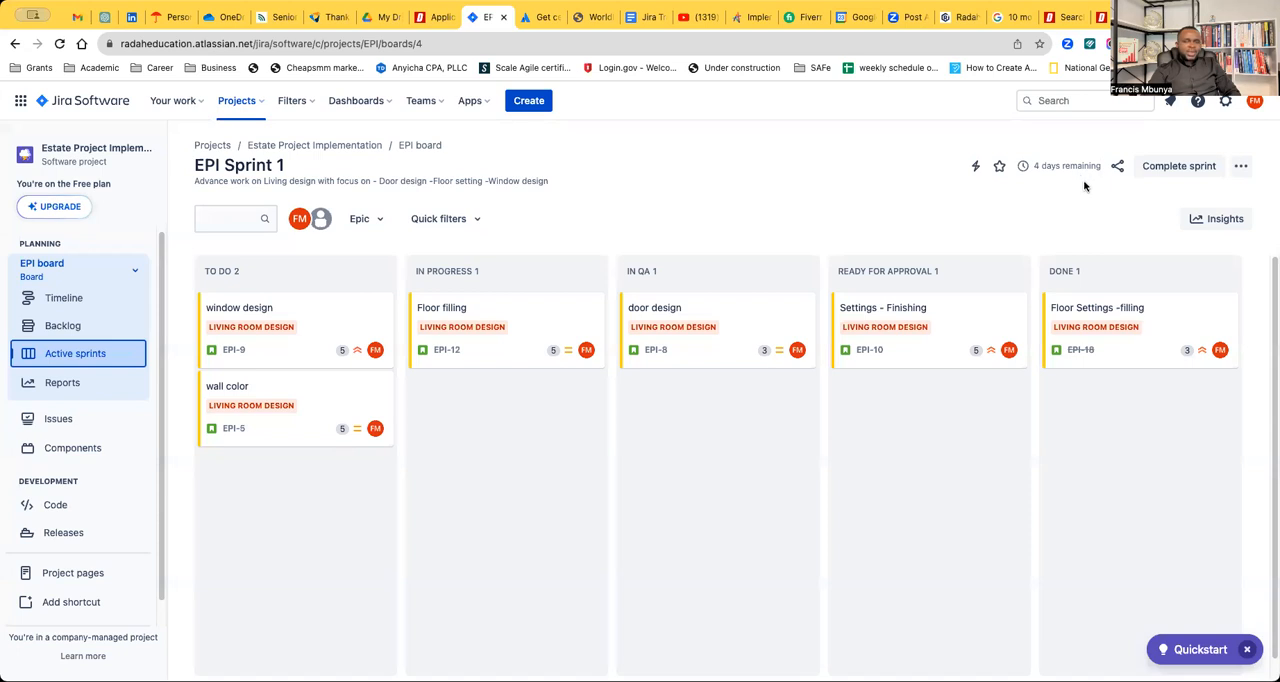
{"action": "mouse_move", "coordinate": [1090, 240]}
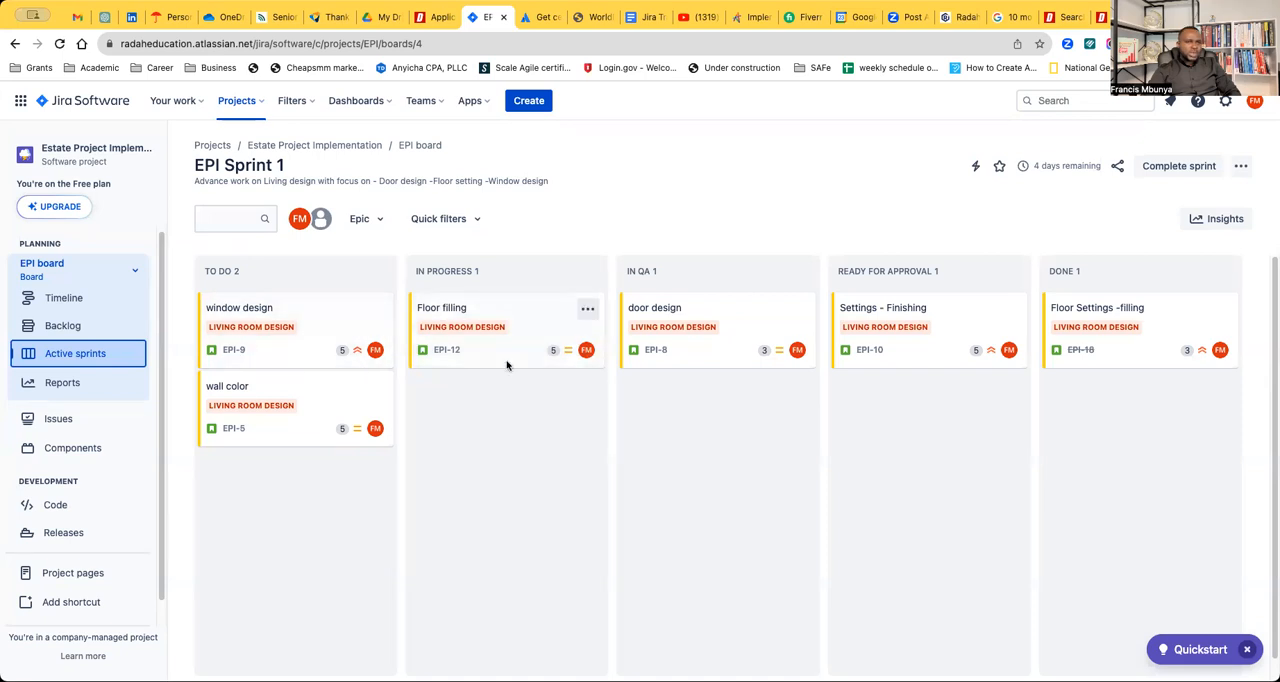
{"action": "mouse_move", "coordinate": [1100, 320]}
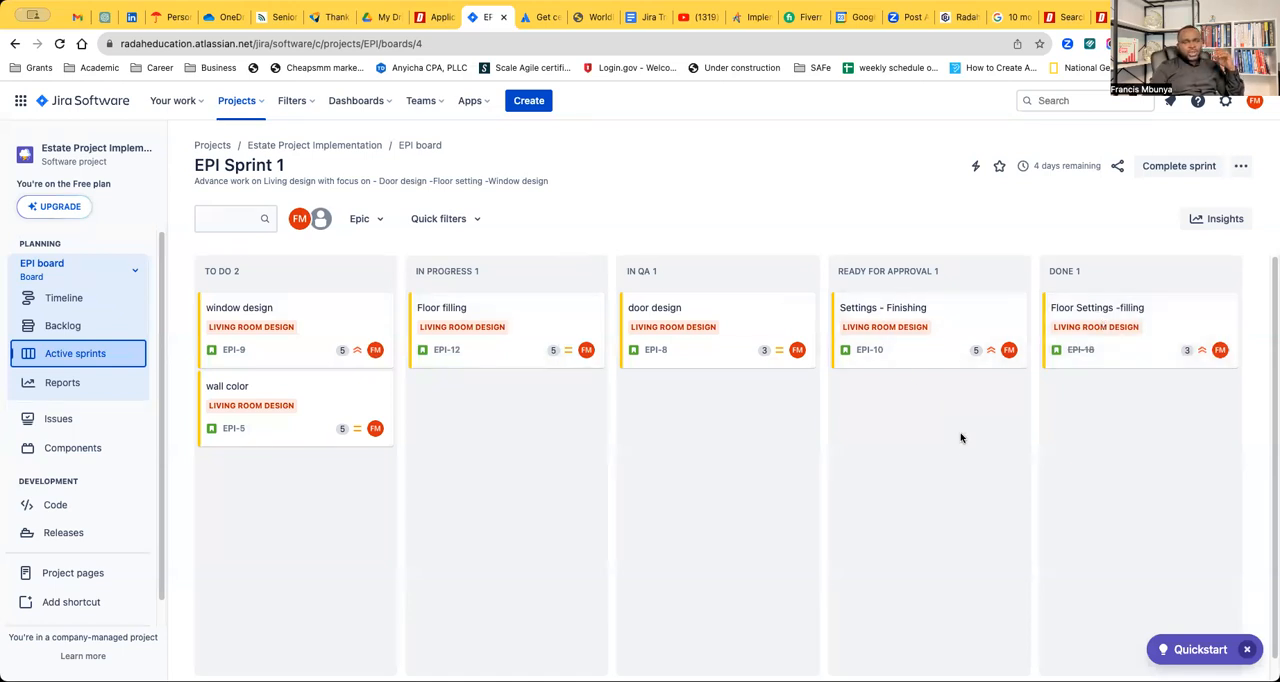
{"action": "mouse_move", "coordinate": [964, 454]}
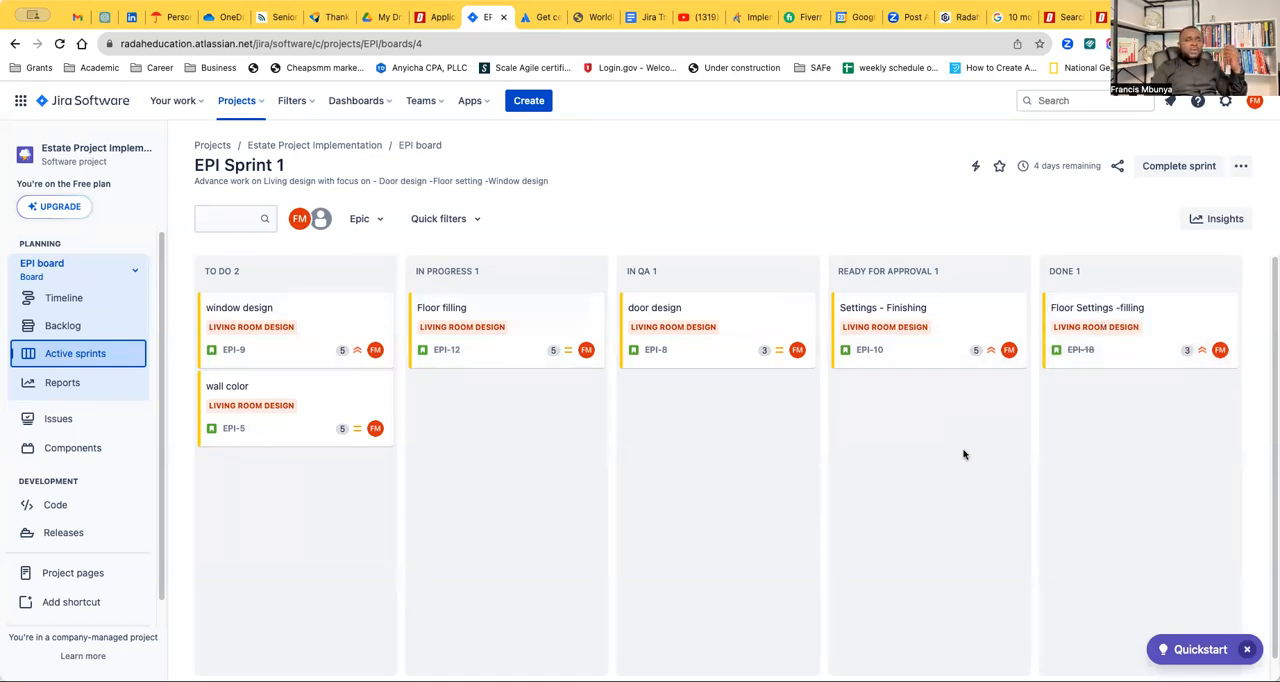
{"action": "mouse_move", "coordinate": [970, 296]}
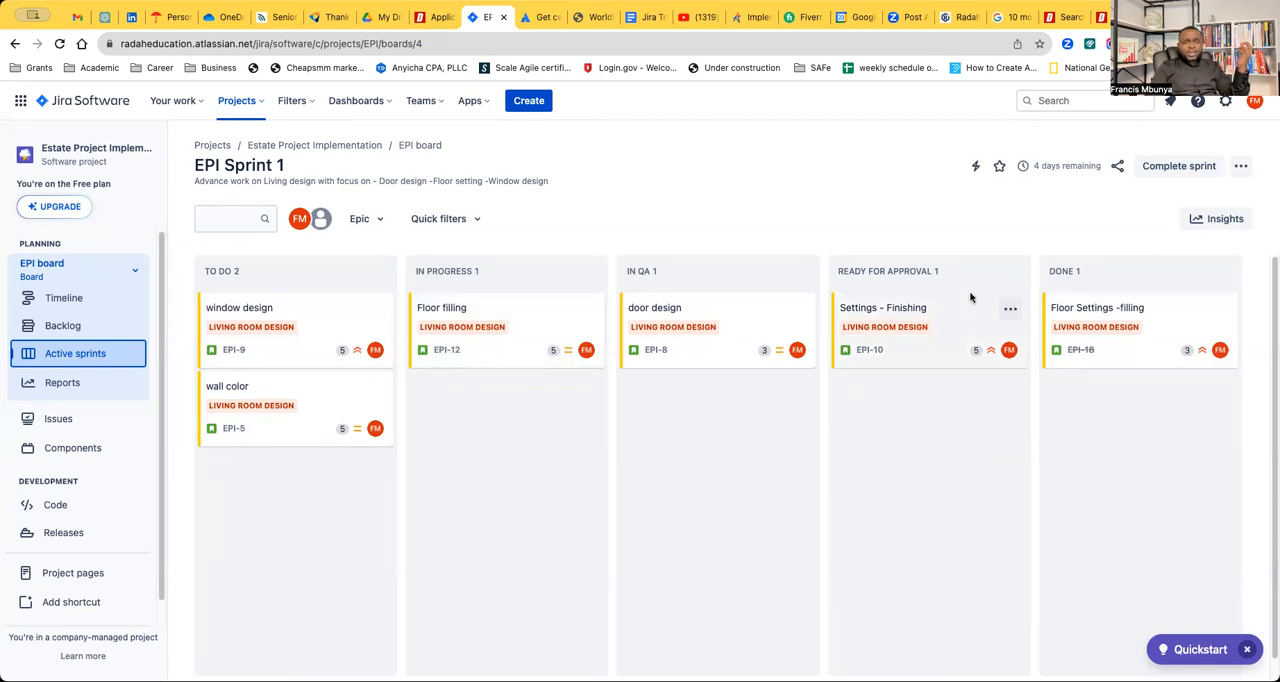
{"action": "mouse_move", "coordinate": [968, 304]}
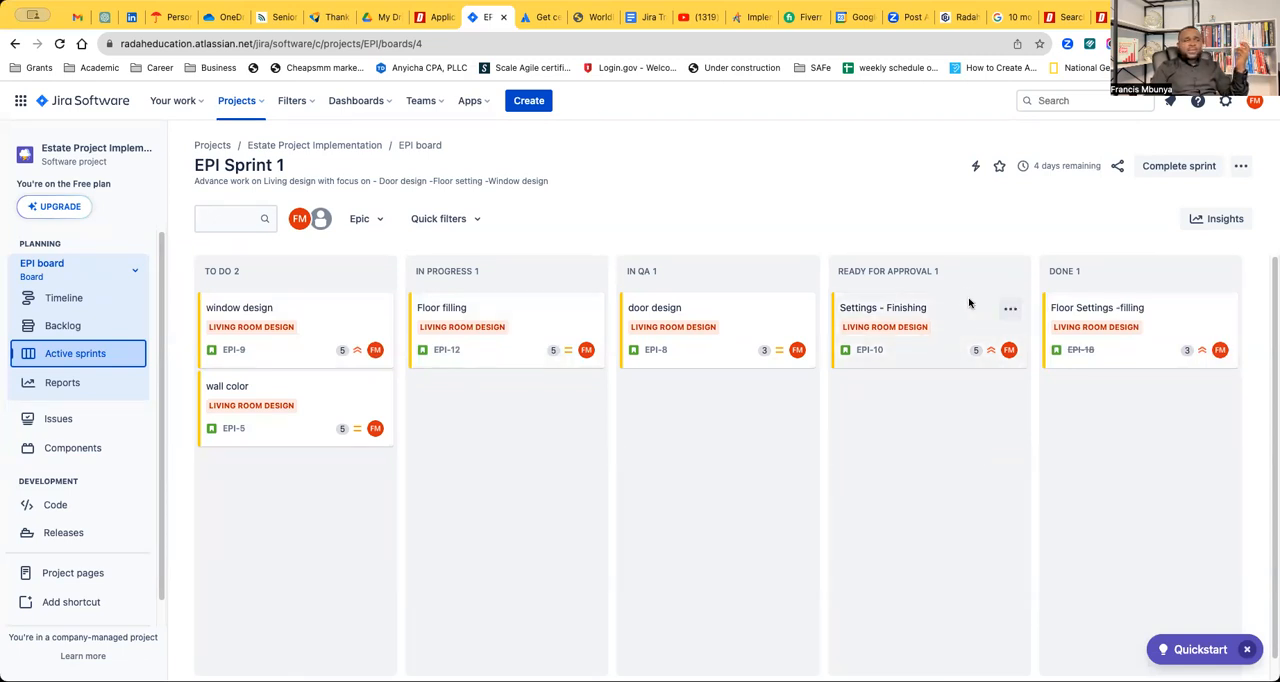
{"action": "mouse_move", "coordinate": [992, 292]}
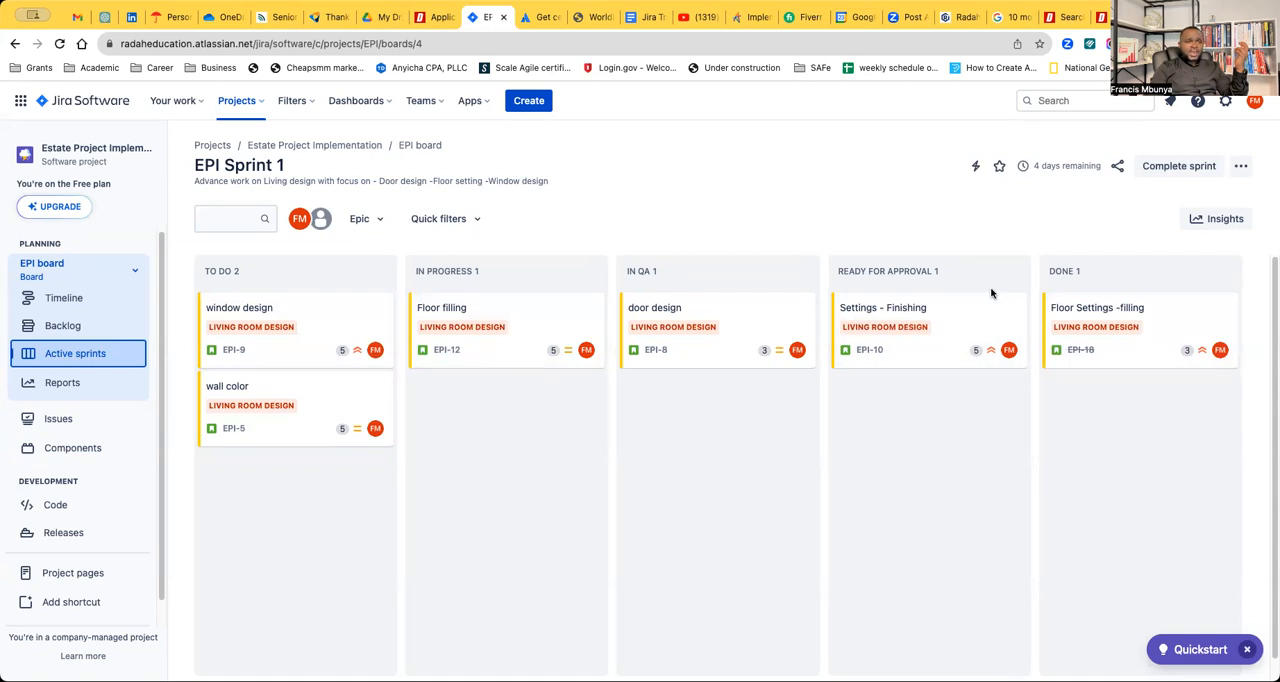
{"action": "mouse_move", "coordinate": [1036, 300]}
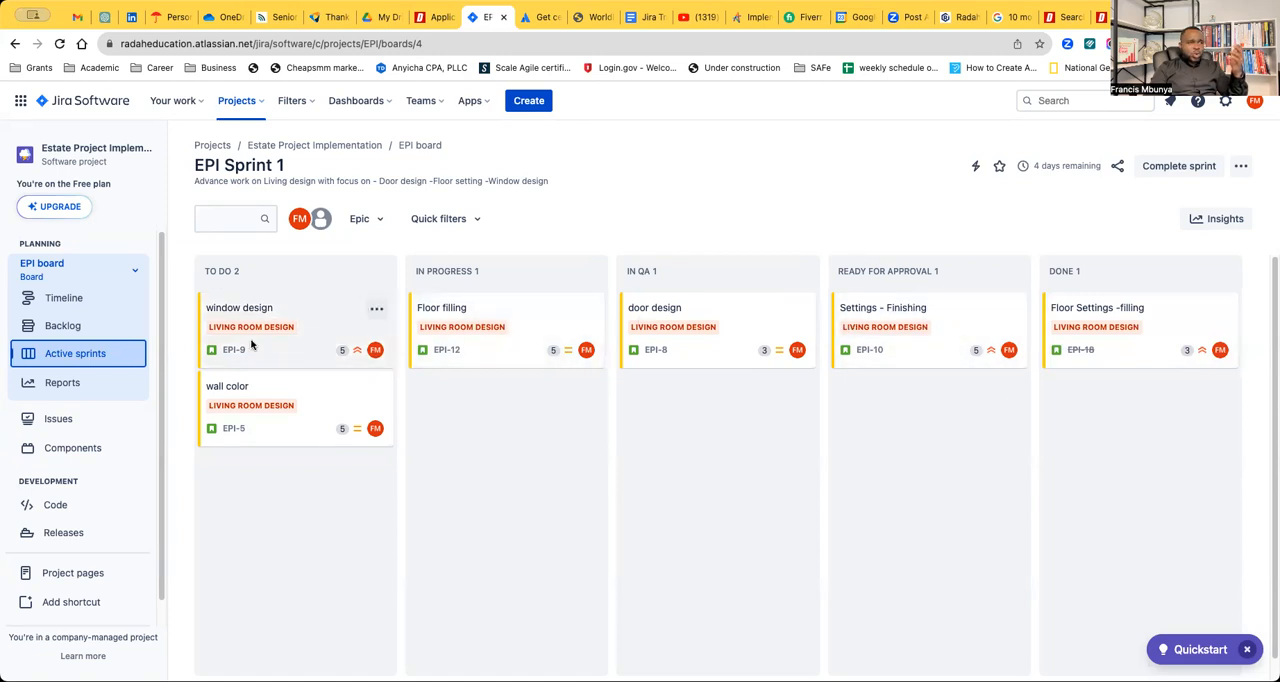
{"action": "mouse_move", "coordinate": [688, 388]}
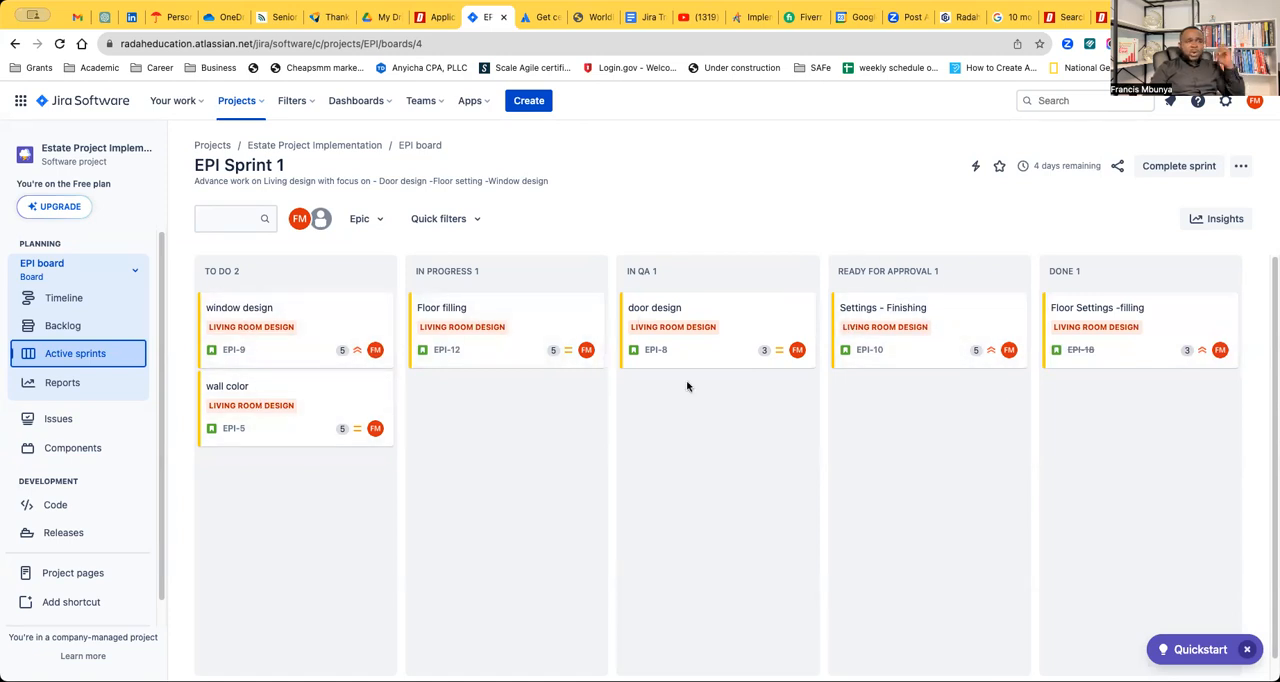
{"action": "mouse_move", "coordinate": [916, 438]}
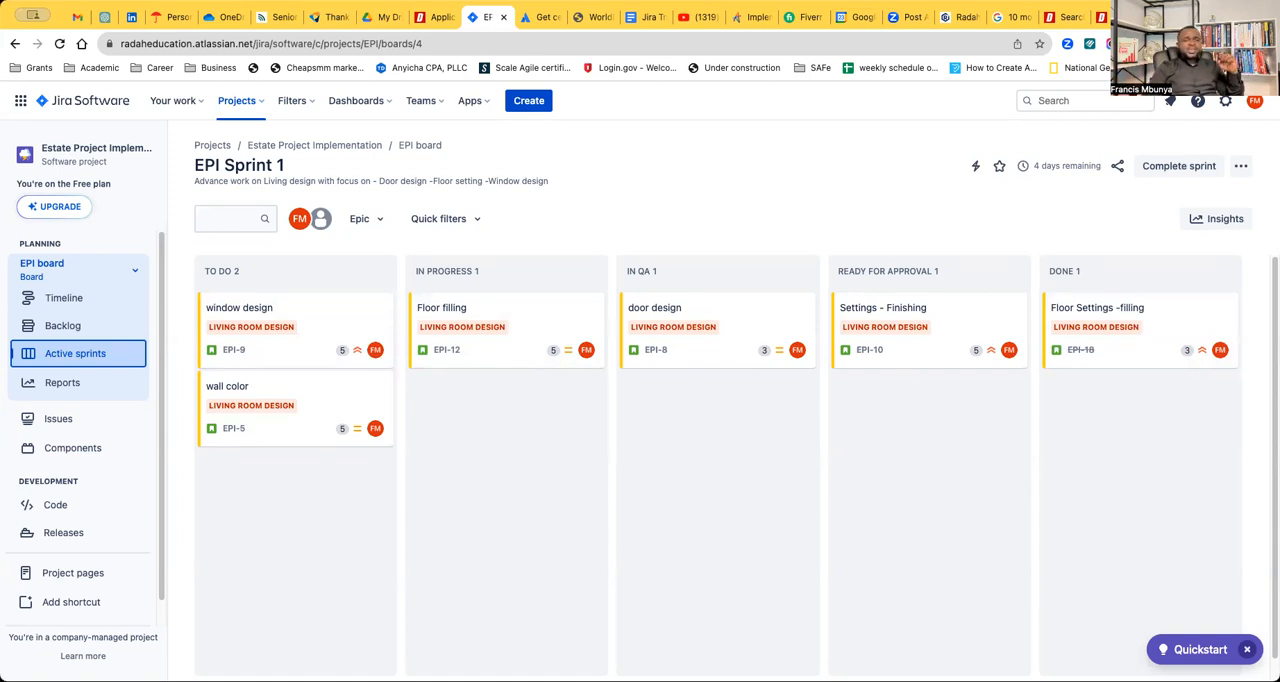
{"action": "mouse_move", "coordinate": [854, 632]}
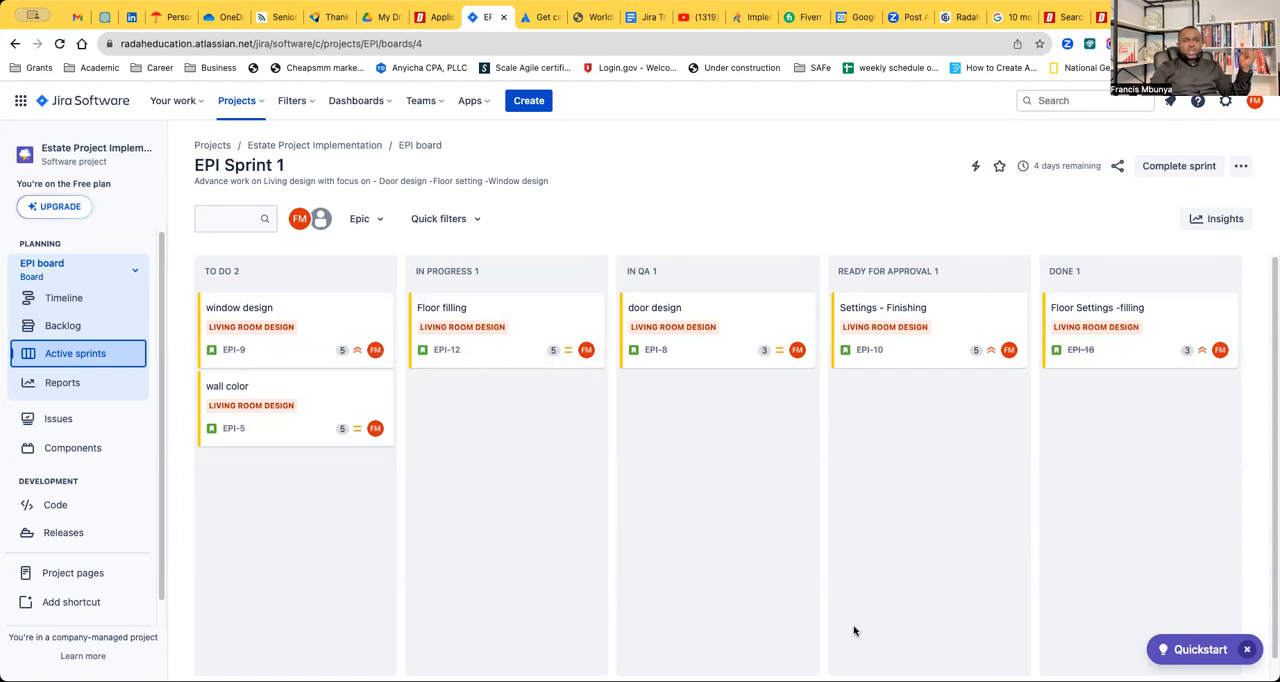
{"action": "mouse_move", "coordinate": [890, 308]}
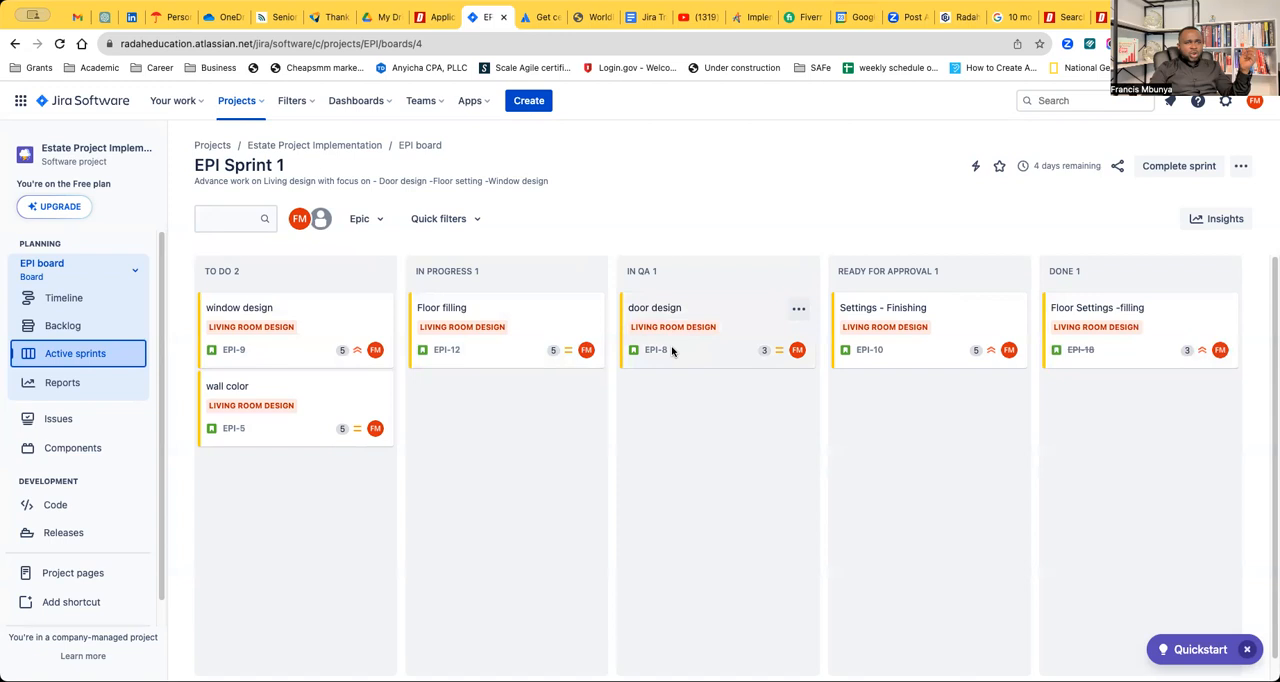
{"action": "mouse_move", "coordinate": [470, 400]}
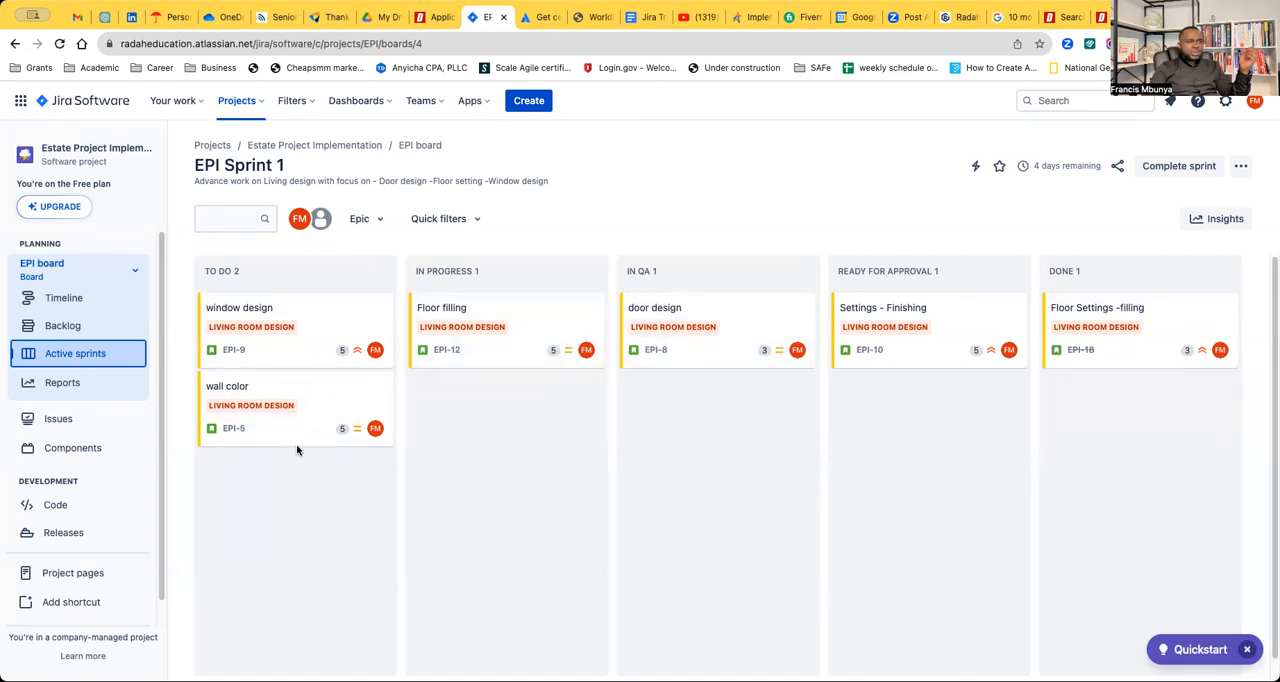
{"action": "mouse_move", "coordinate": [276, 492]}
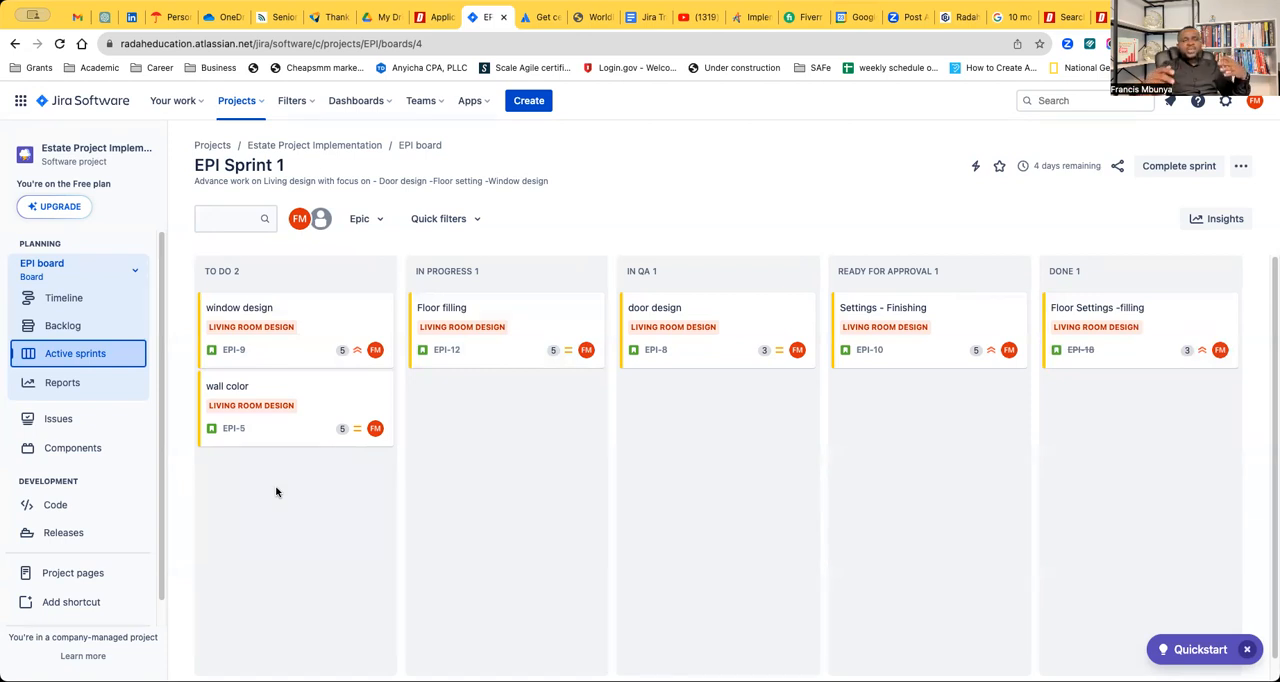
{"action": "mouse_move", "coordinate": [678, 396]}
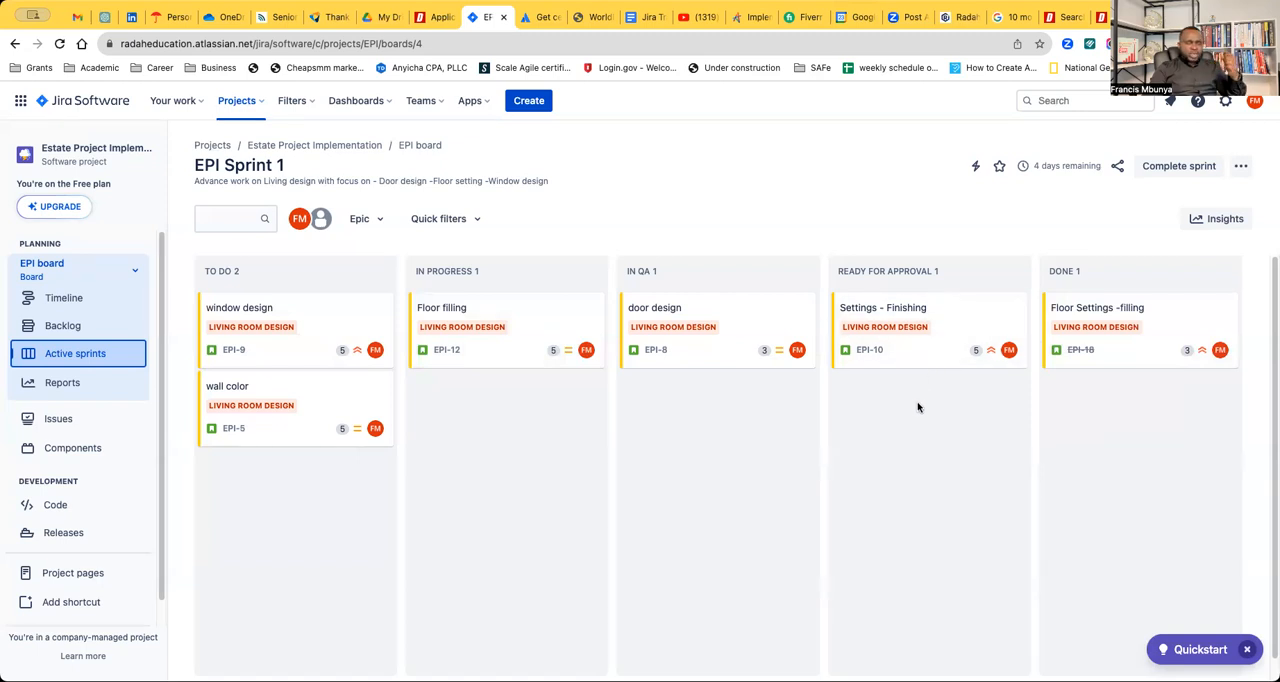
{"action": "mouse_move", "coordinate": [912, 432]}
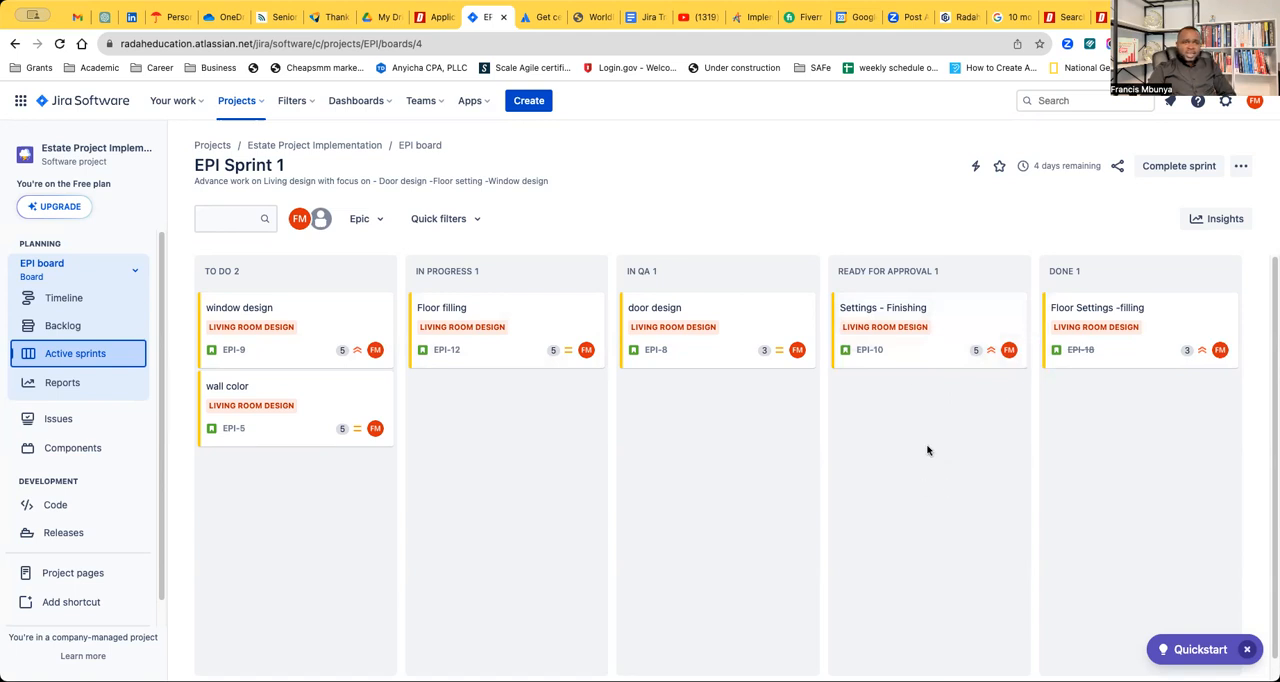
{"action": "mouse_move", "coordinate": [952, 652]}
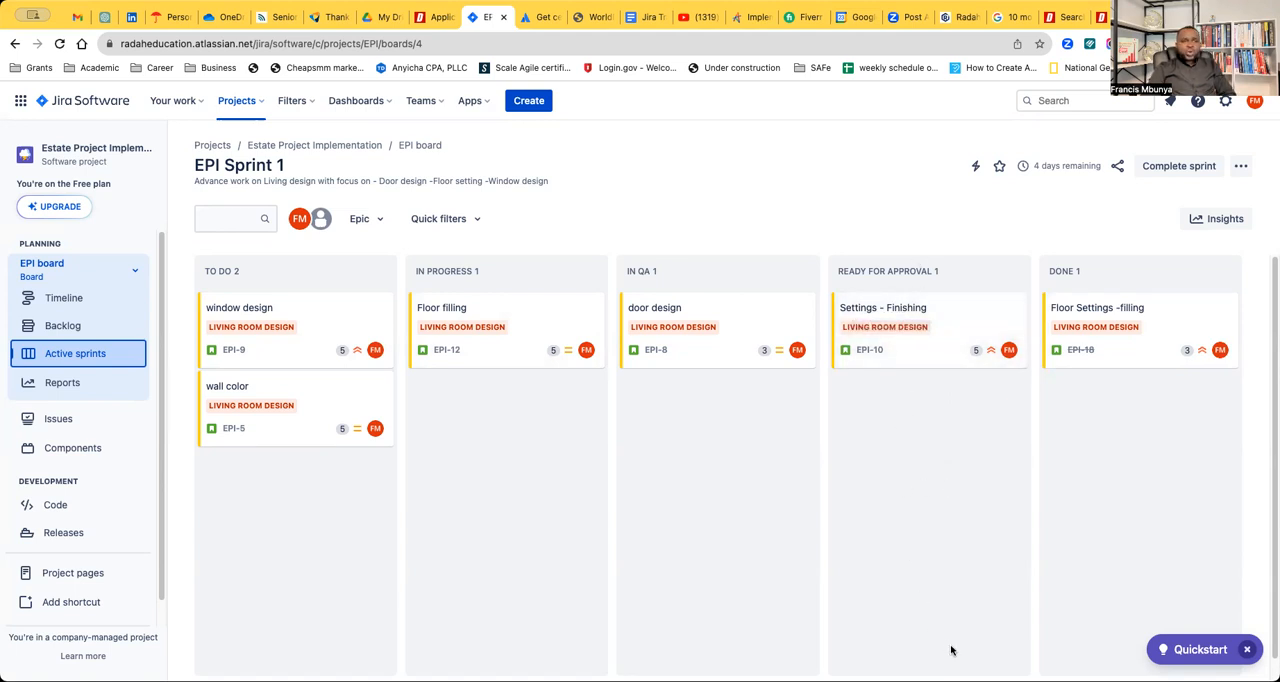
{"action": "mouse_move", "coordinate": [916, 368]}
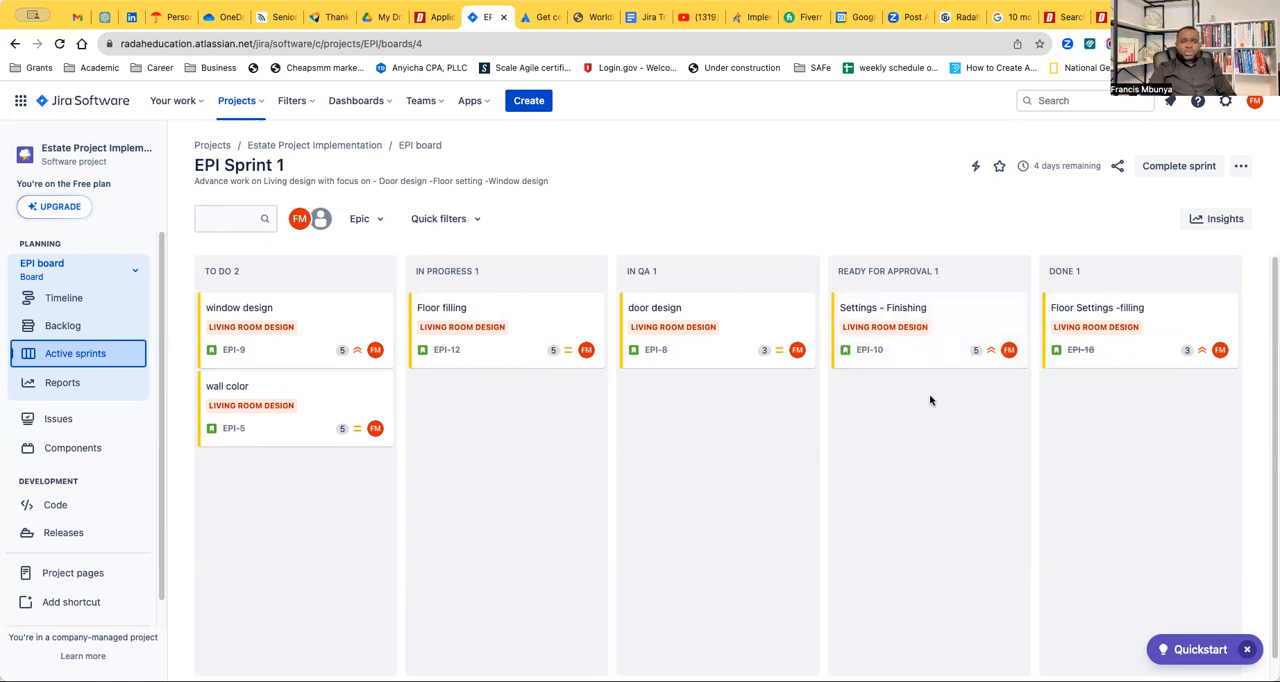
{"action": "mouse_move", "coordinate": [656, 320]}
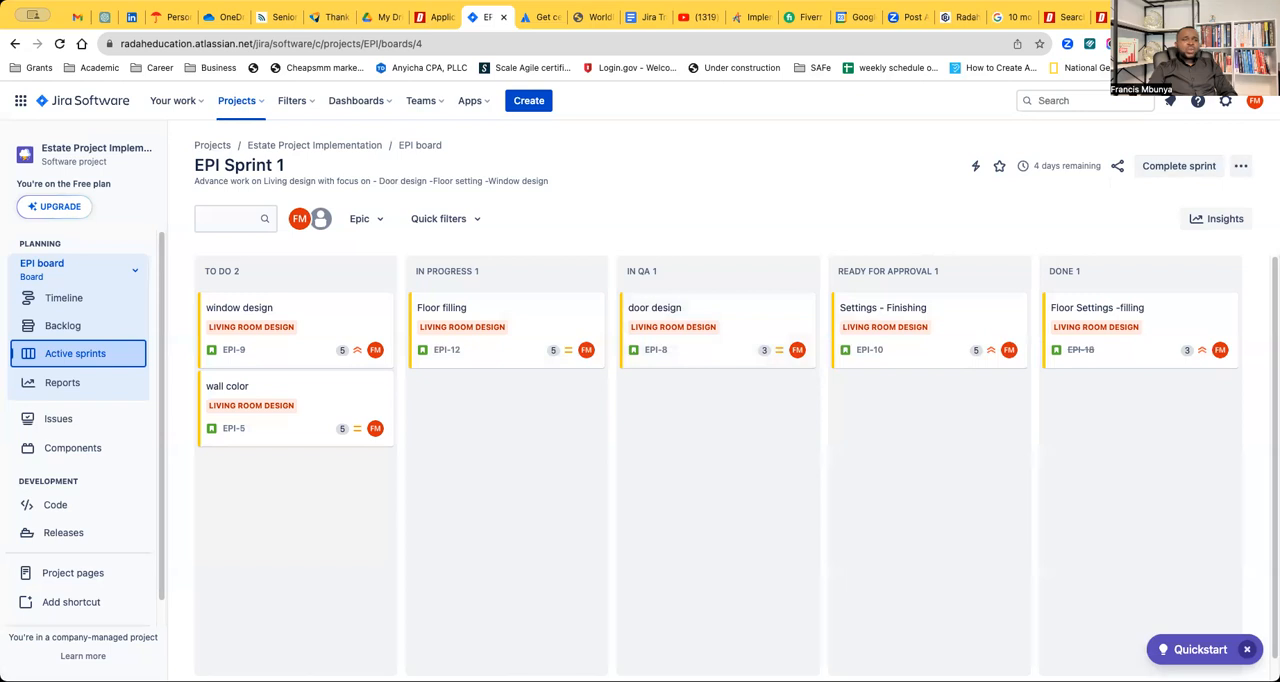
{"action": "mouse_move", "coordinate": [728, 388]}
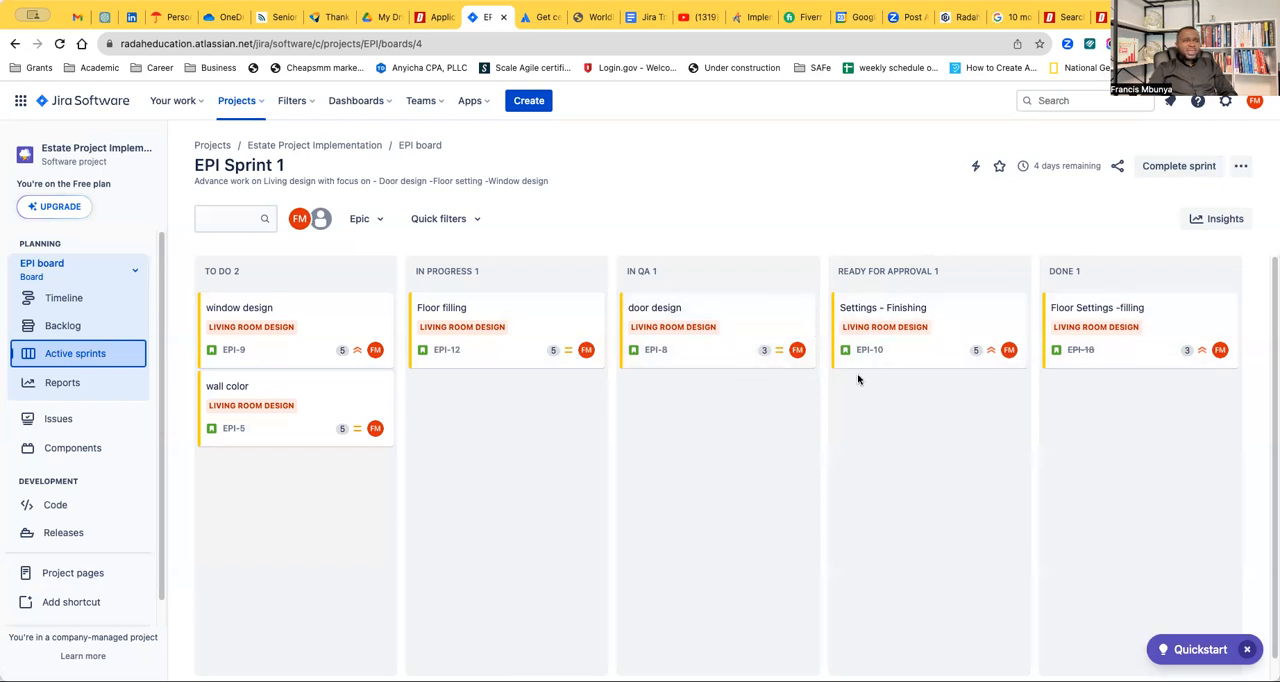
{"action": "mouse_move", "coordinate": [1164, 400]}
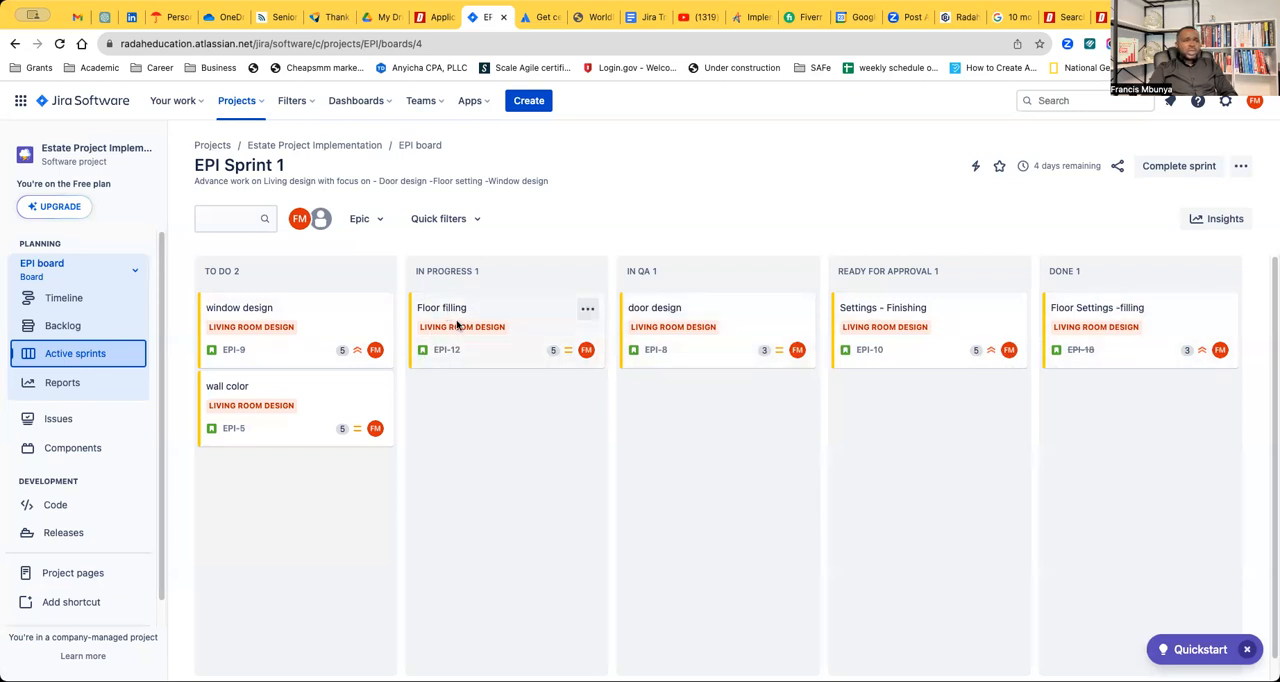
{"action": "mouse_move", "coordinate": [504, 296]}
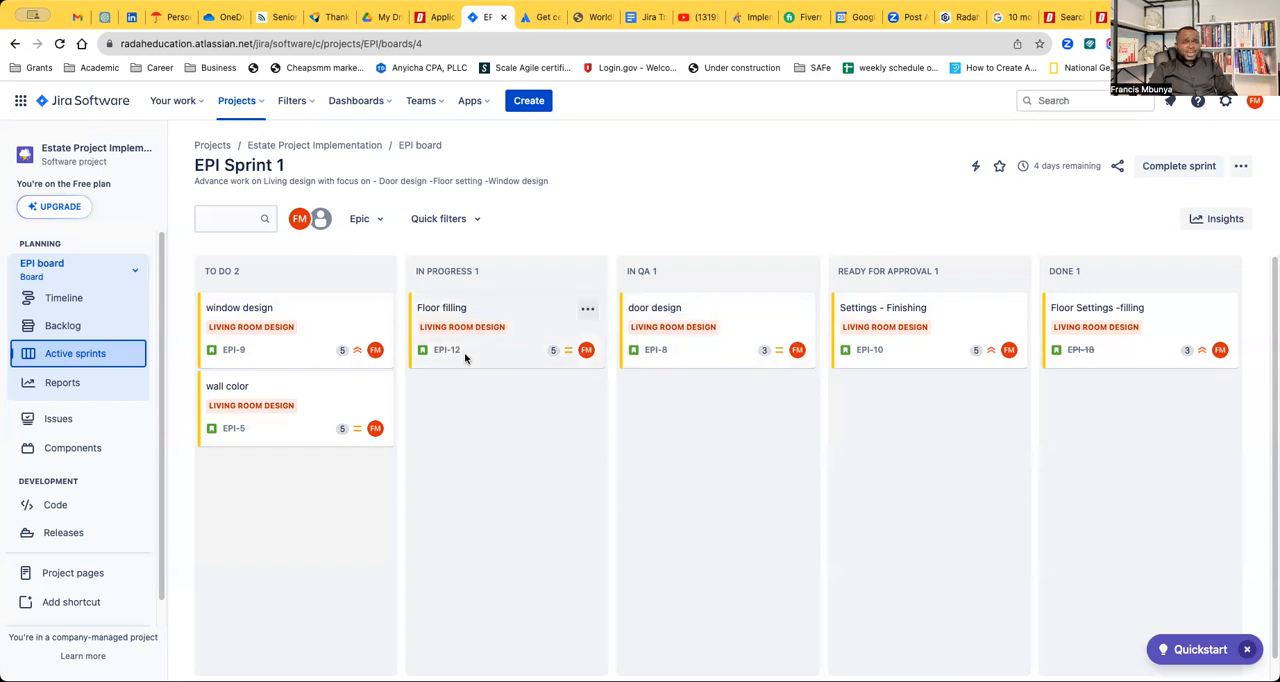
{"action": "mouse_move", "coordinate": [494, 350]}
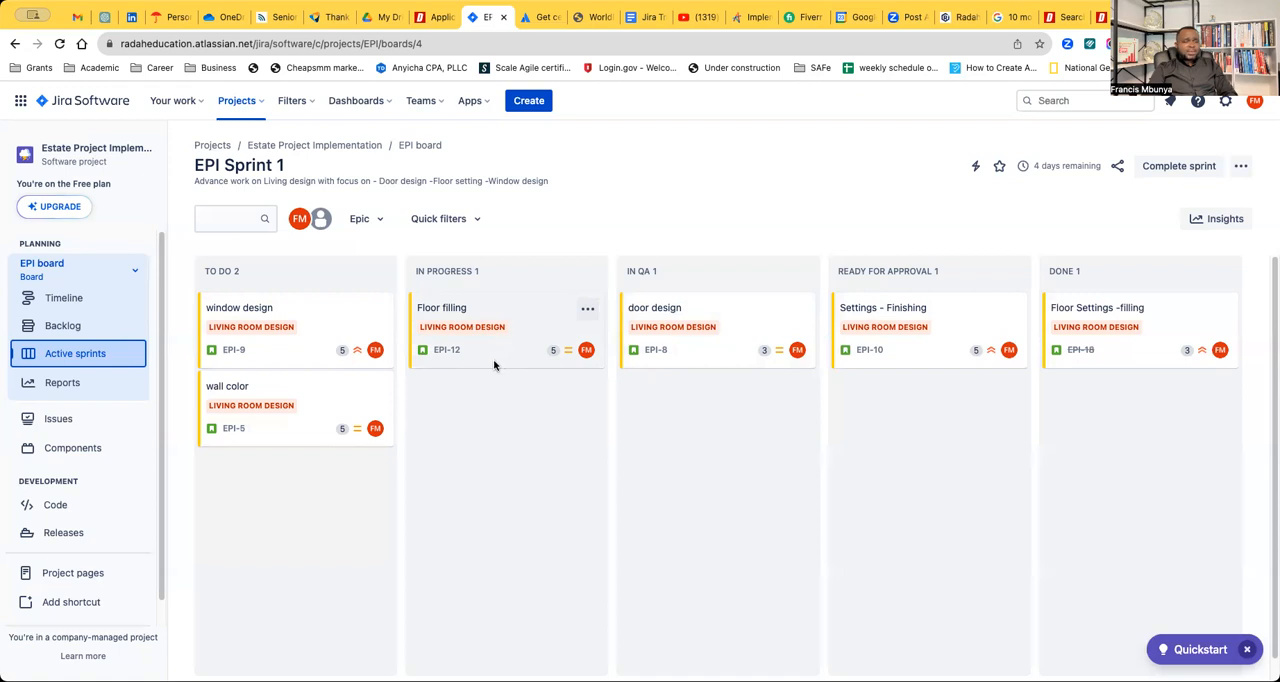
{"action": "mouse_move", "coordinate": [504, 362]}
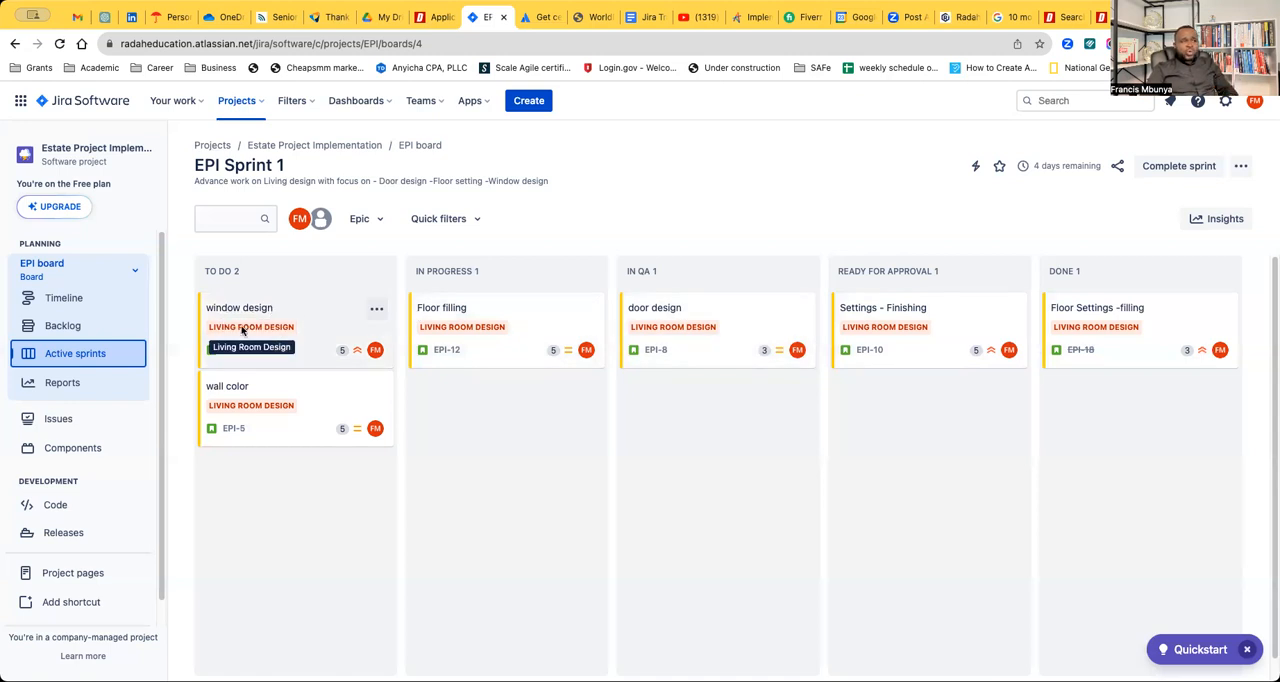
{"action": "mouse_move", "coordinate": [322, 336]}
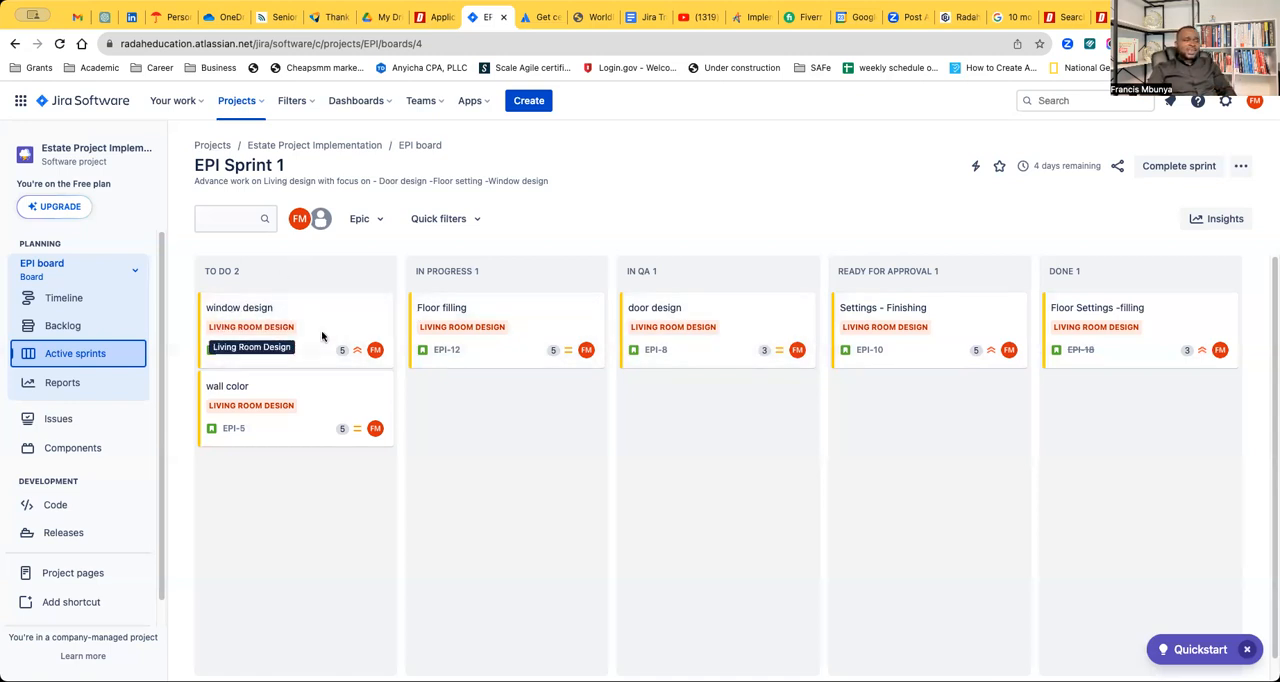
{"action": "mouse_move", "coordinate": [356, 350]}
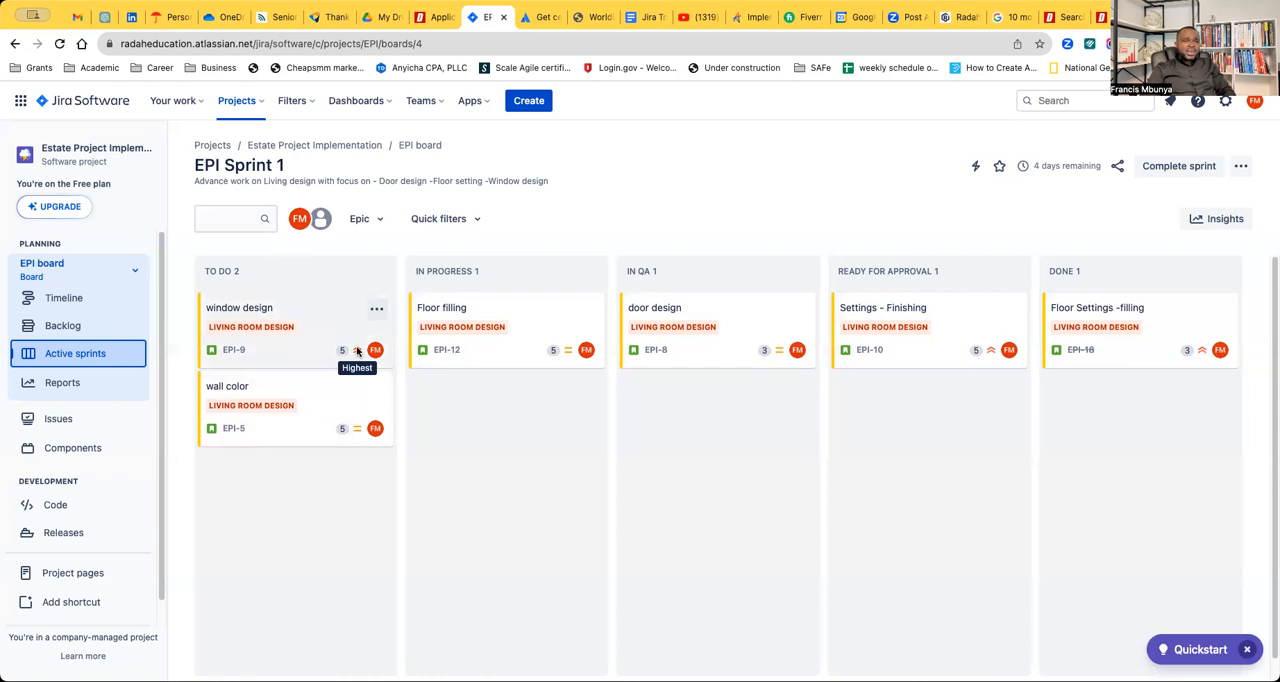
{"action": "mouse_move", "coordinate": [376, 350]}
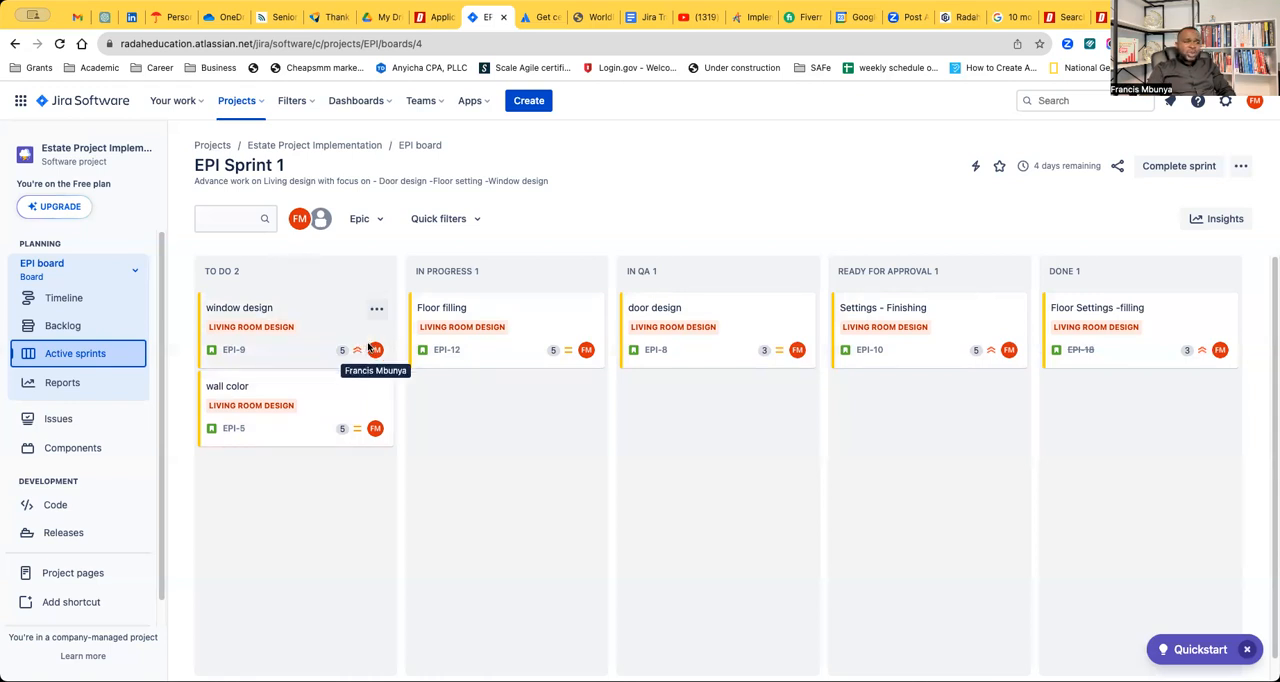
{"action": "mouse_move", "coordinate": [340, 344]}
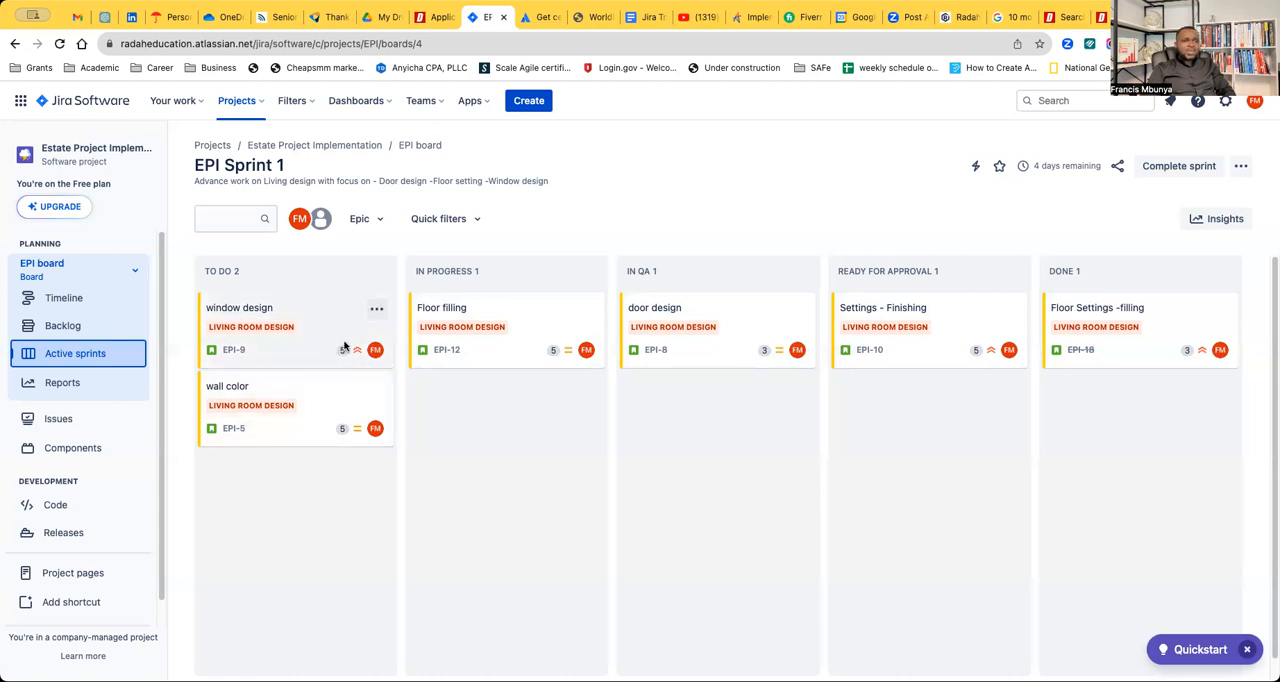
{"action": "mouse_move", "coordinate": [862, 348]}
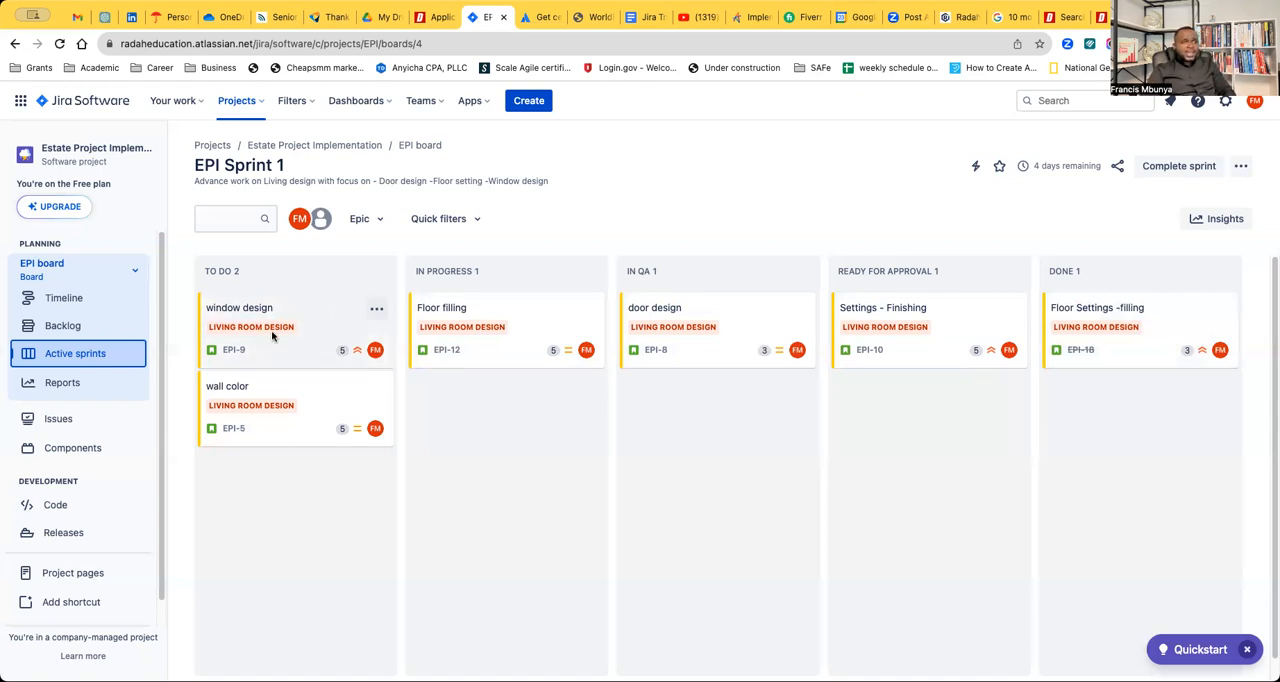
{"action": "mouse_move", "coordinate": [322, 324]}
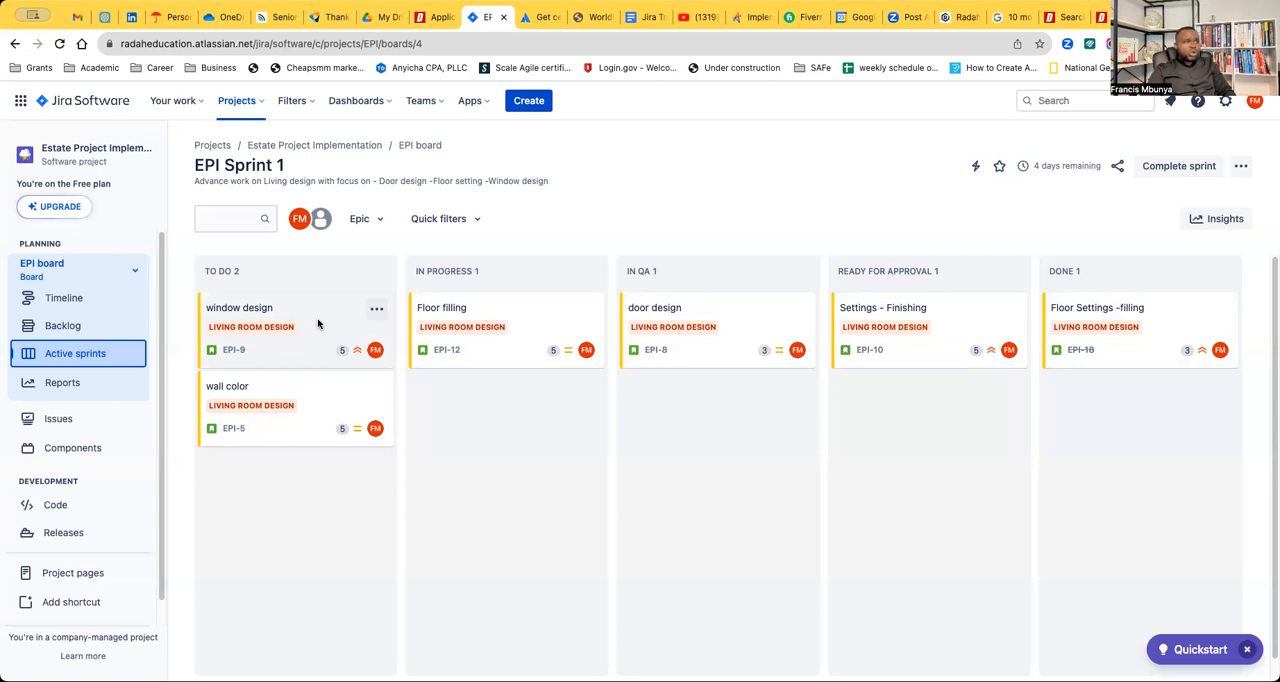
{"action": "mouse_move", "coordinate": [312, 298]}
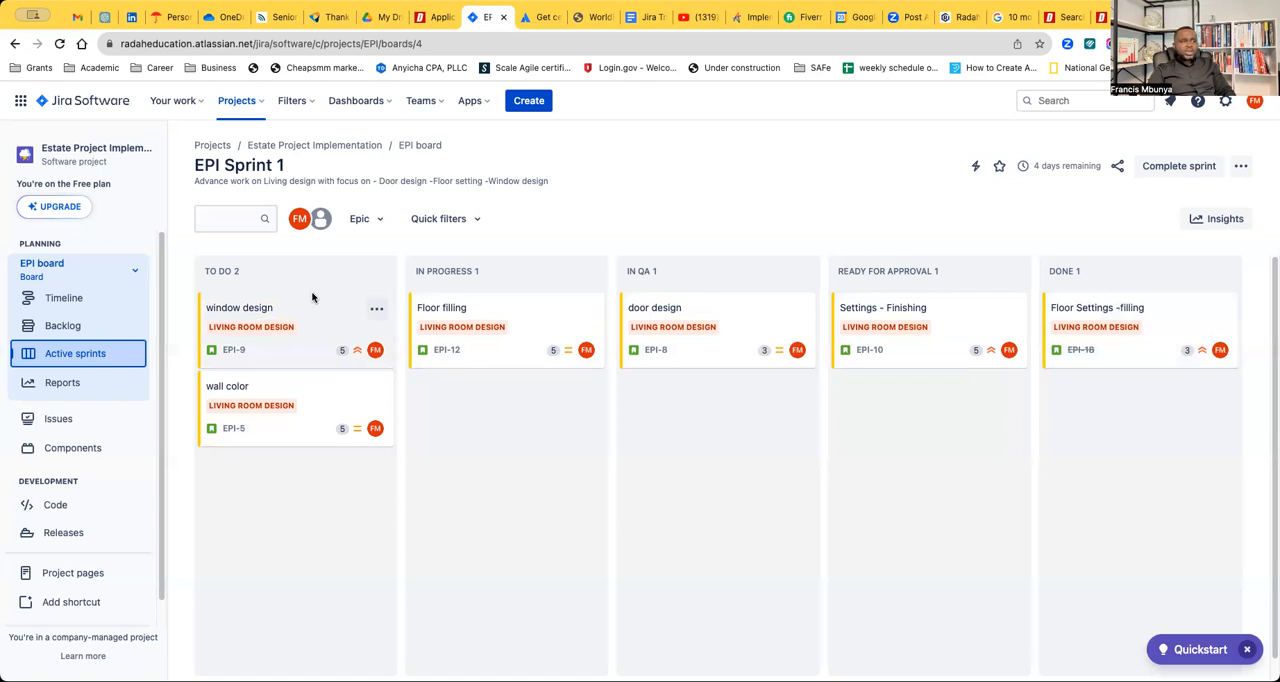
{"action": "mouse_move", "coordinate": [310, 340]}
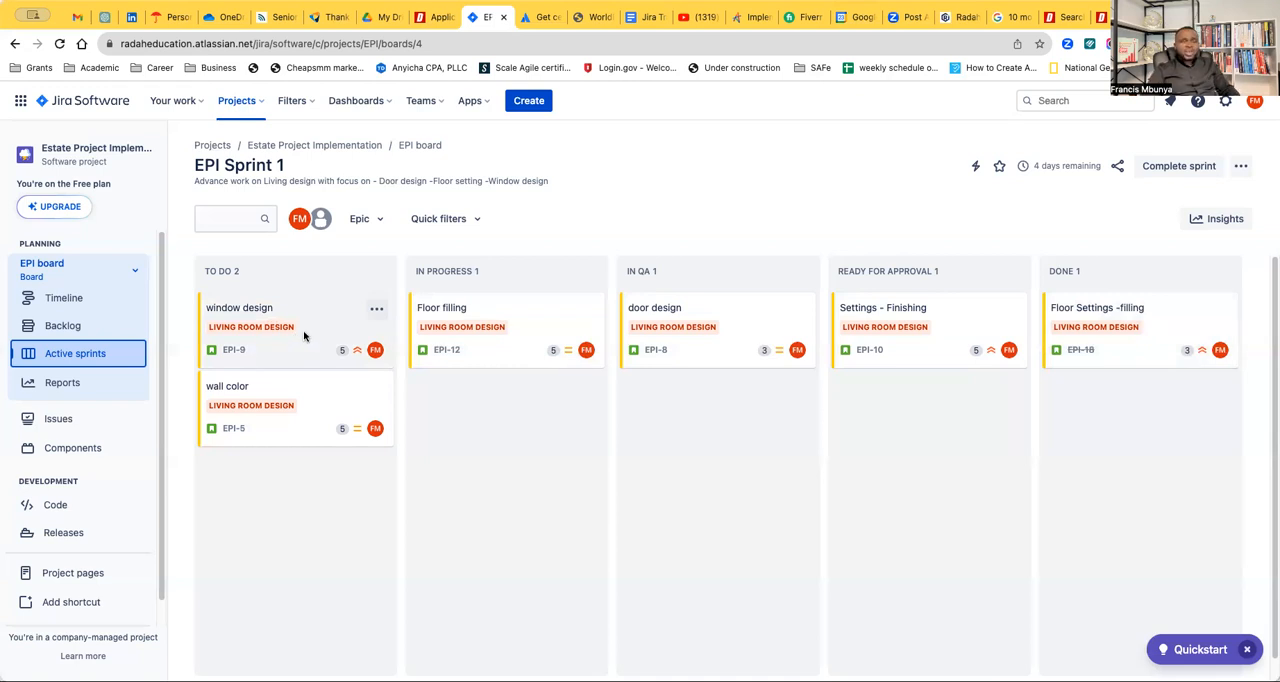
{"action": "mouse_move", "coordinate": [308, 330]}
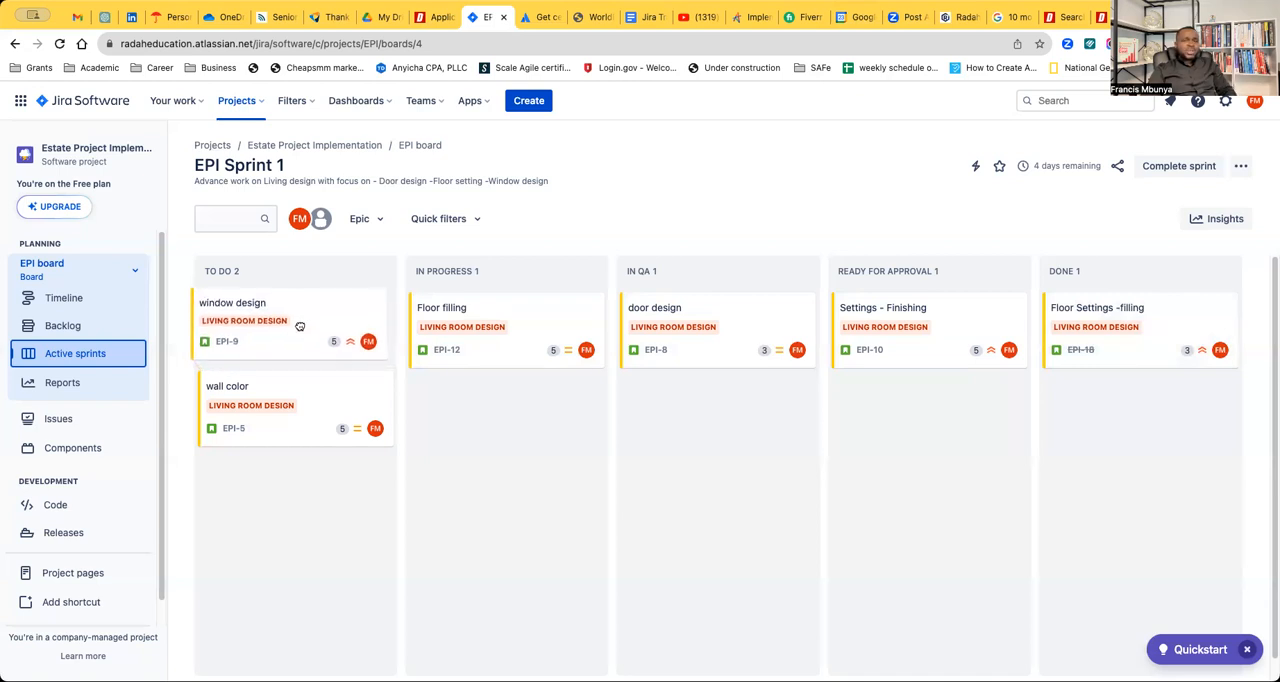
{"action": "mouse_move", "coordinate": [290, 324]}
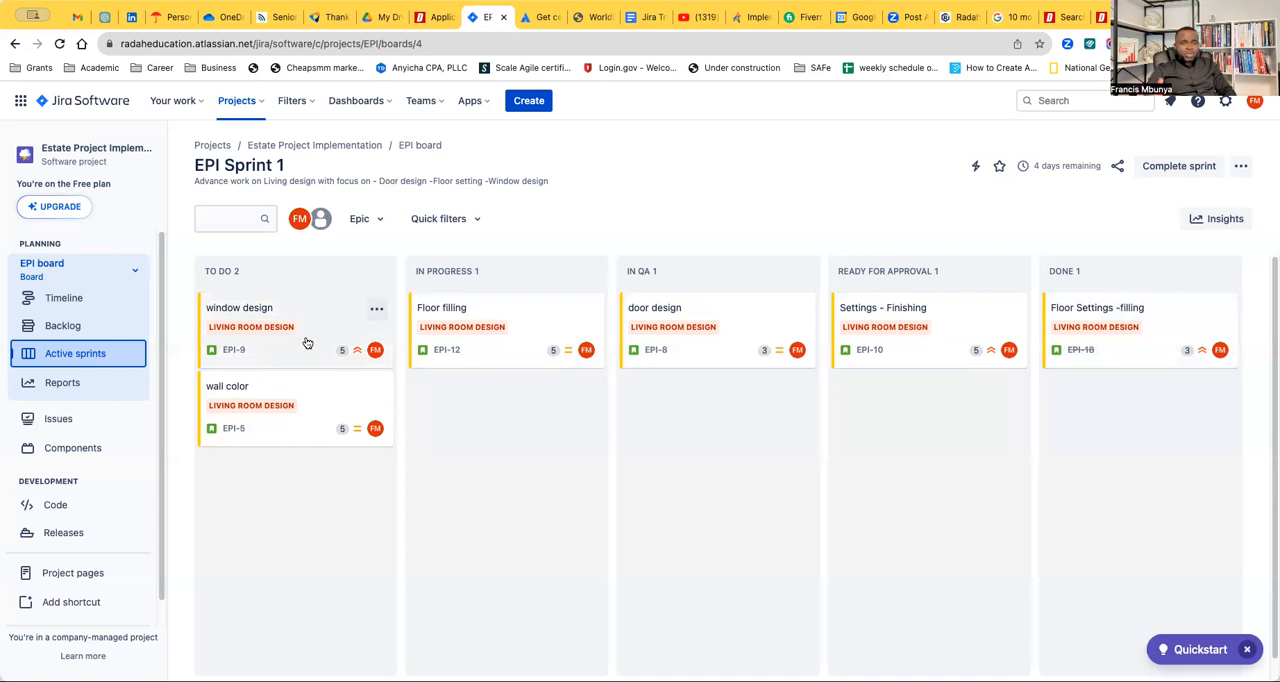
{"action": "mouse_move", "coordinate": [316, 322]}
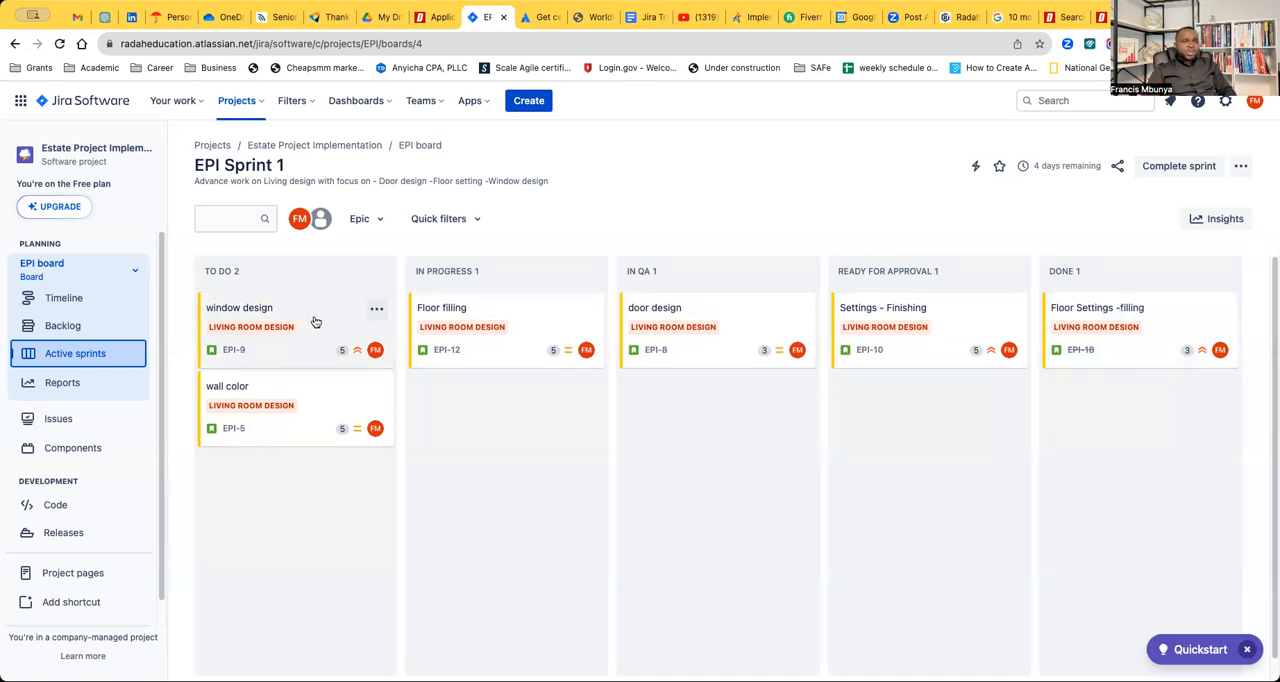
Move the window design card from To Do into In Progress on the EPI Sprint 1 board.
{"action": "left_click_drag", "start_coordinate": [240, 308], "coordinate": [504, 410]}
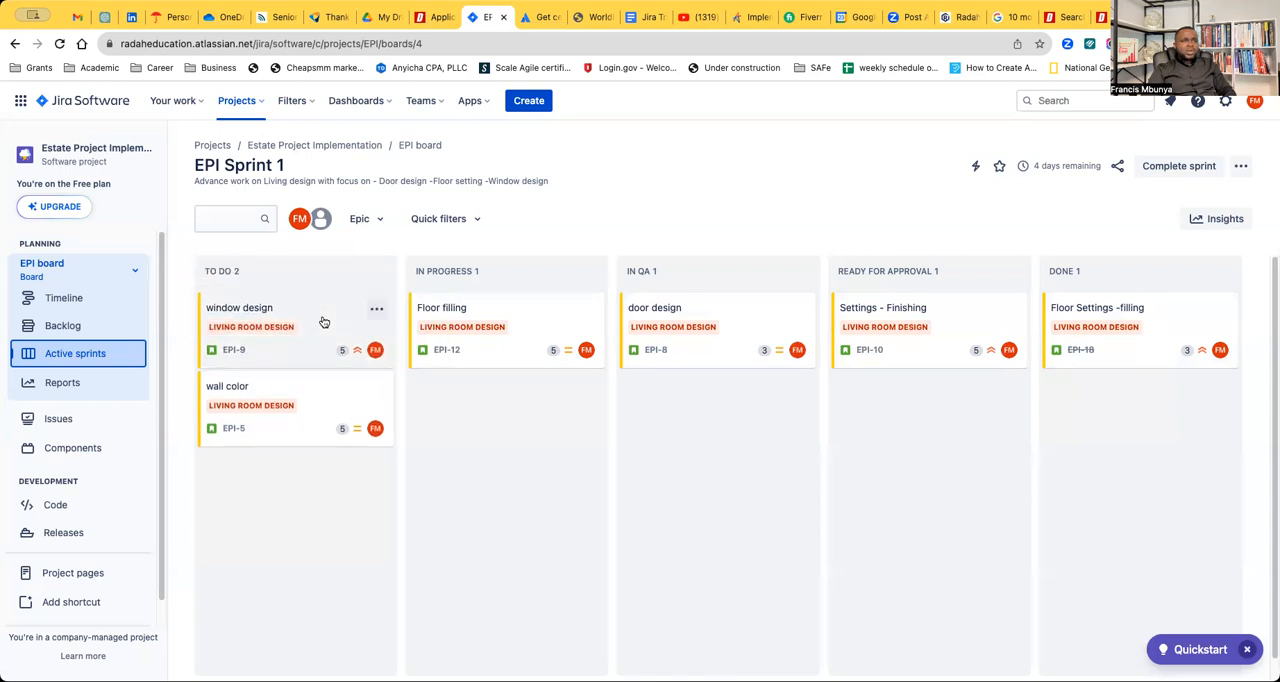
{"action": "left_click_drag", "start_coordinate": [240, 308], "coordinate": [504, 408]}
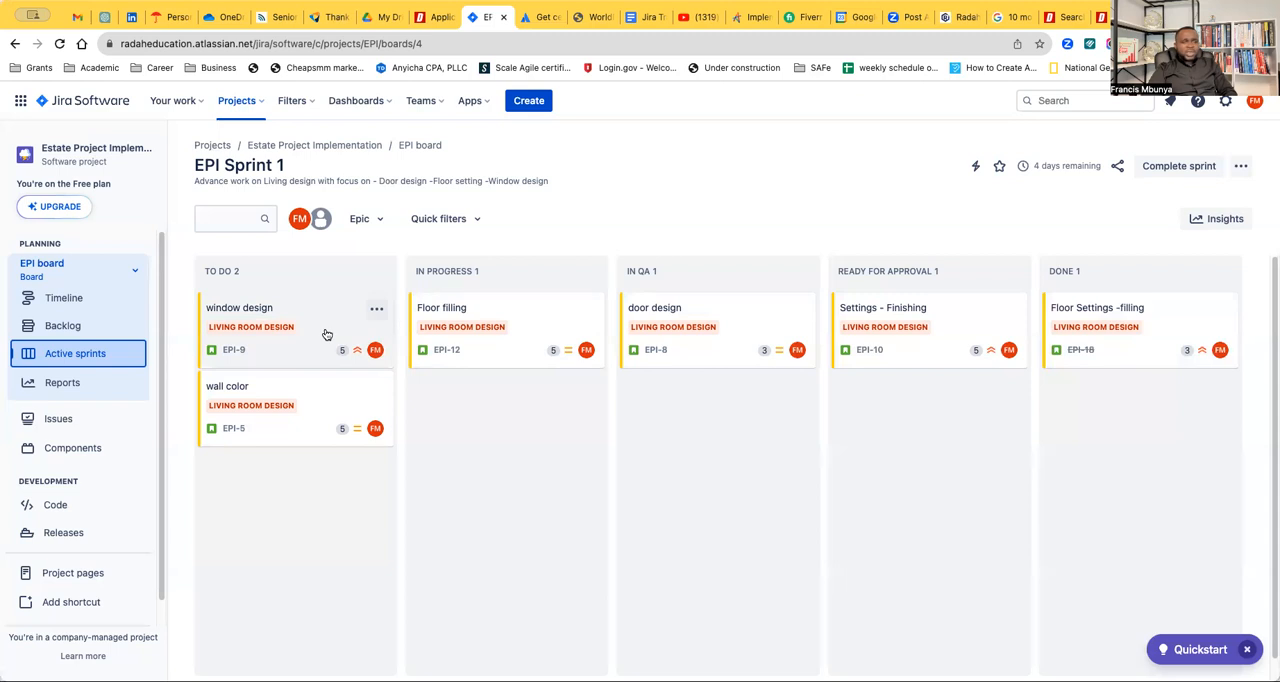
{"action": "mouse_move", "coordinate": [320, 316]}
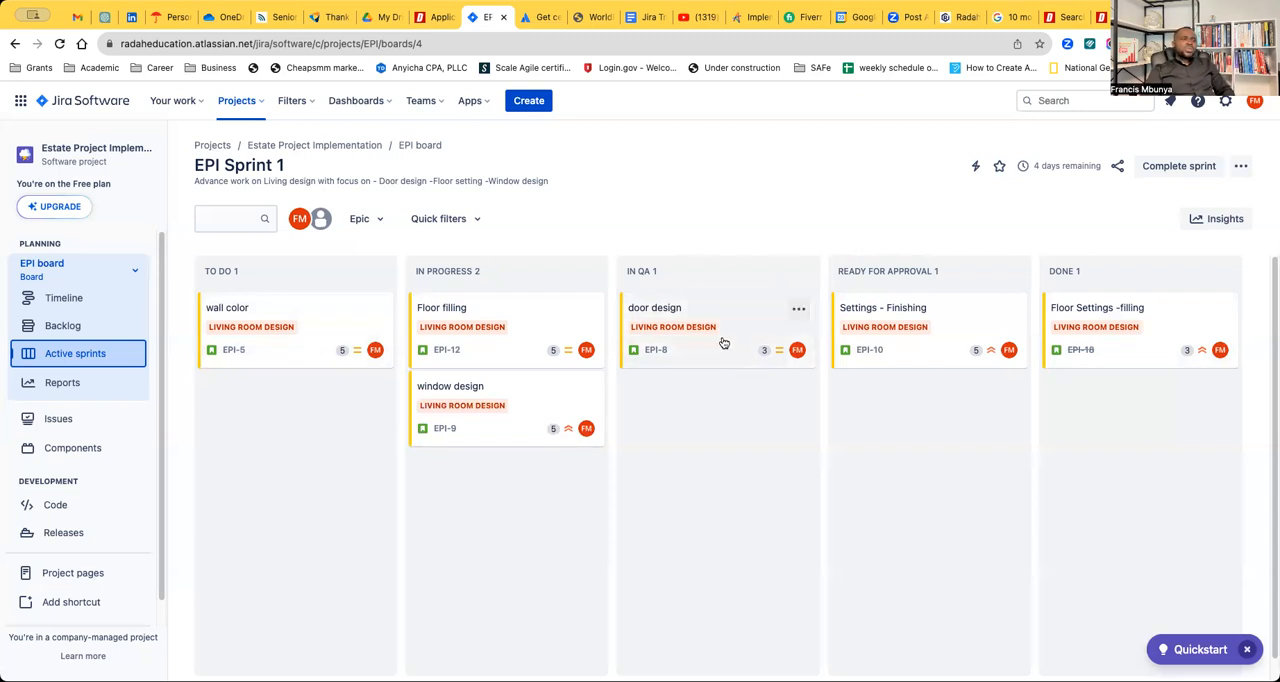
{"action": "mouse_move", "coordinate": [712, 360]}
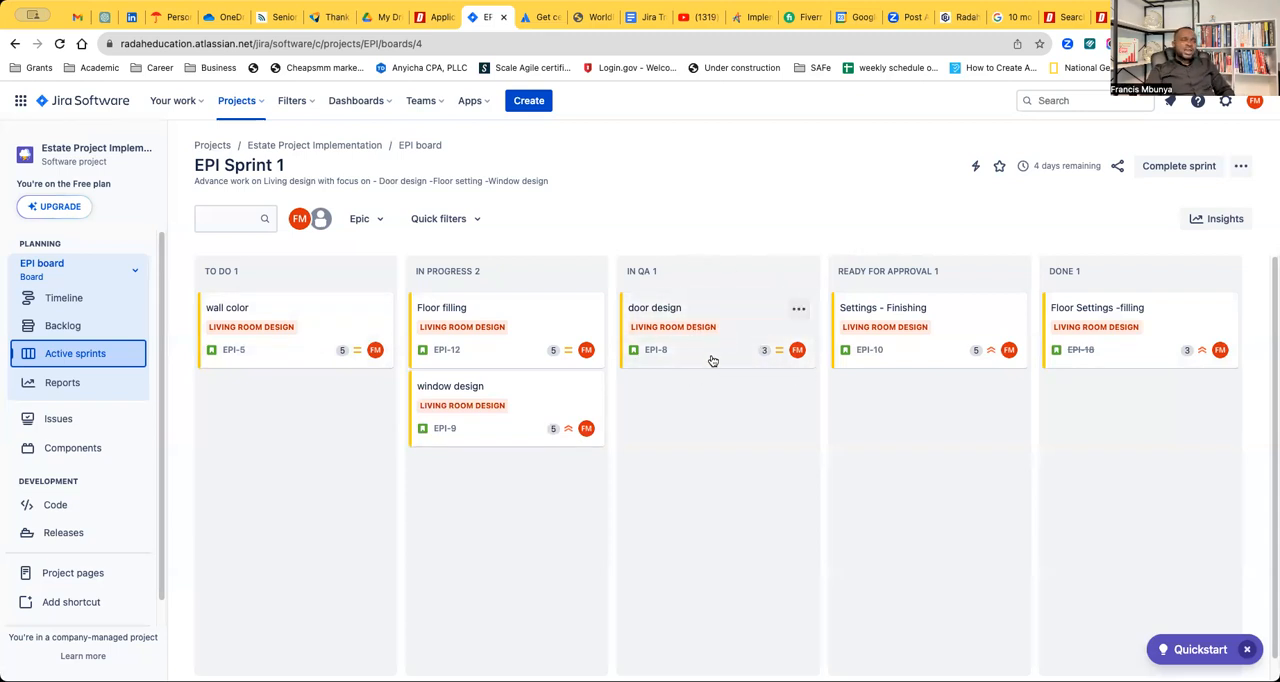
{"action": "mouse_move", "coordinate": [712, 316]}
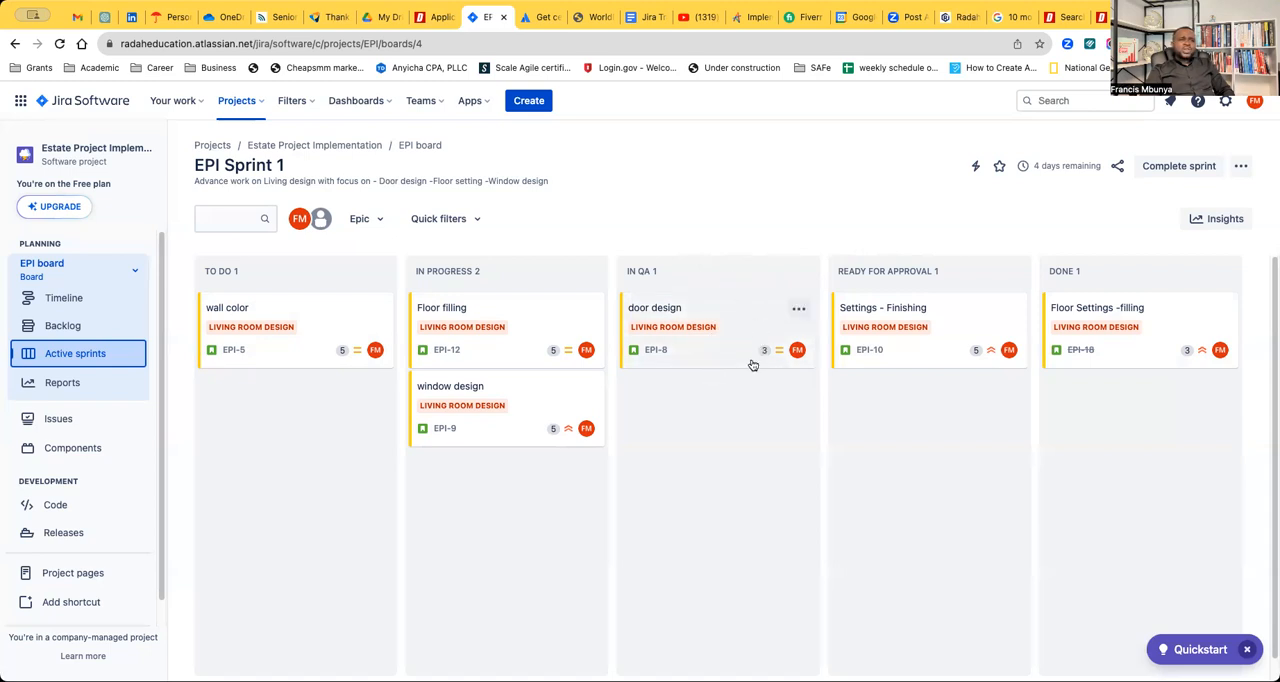
{"action": "mouse_move", "coordinate": [738, 372]}
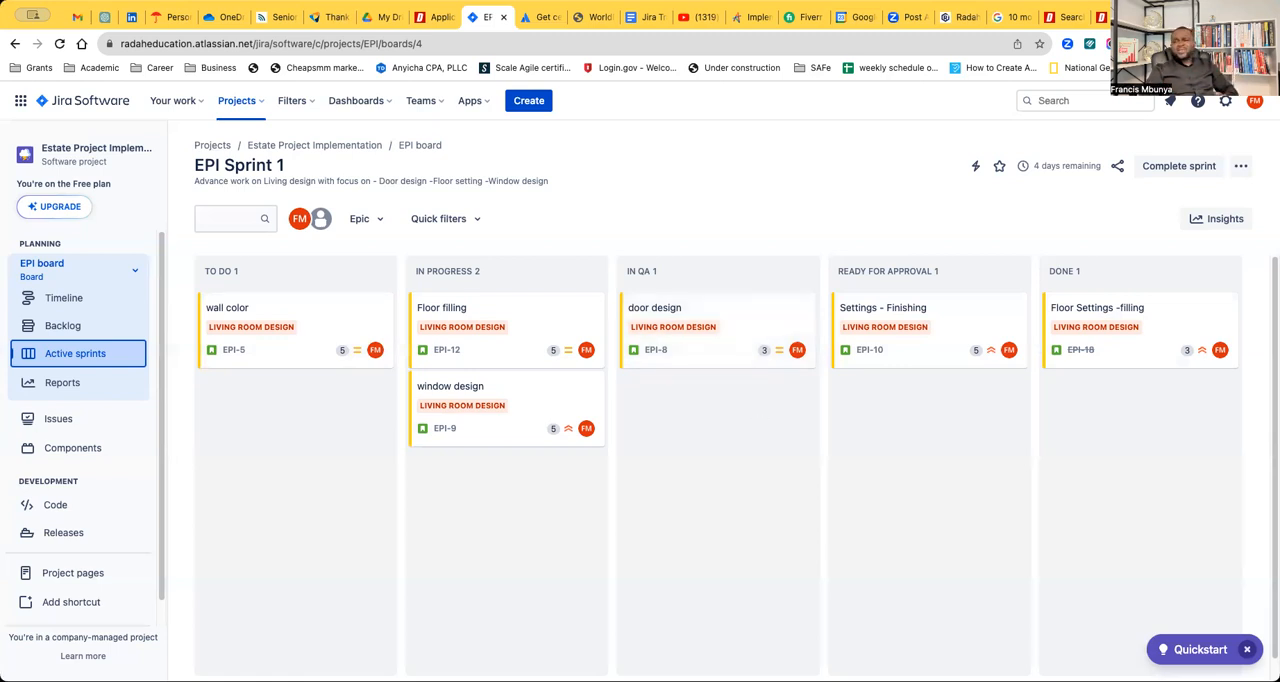
{"action": "mouse_move", "coordinate": [956, 656]}
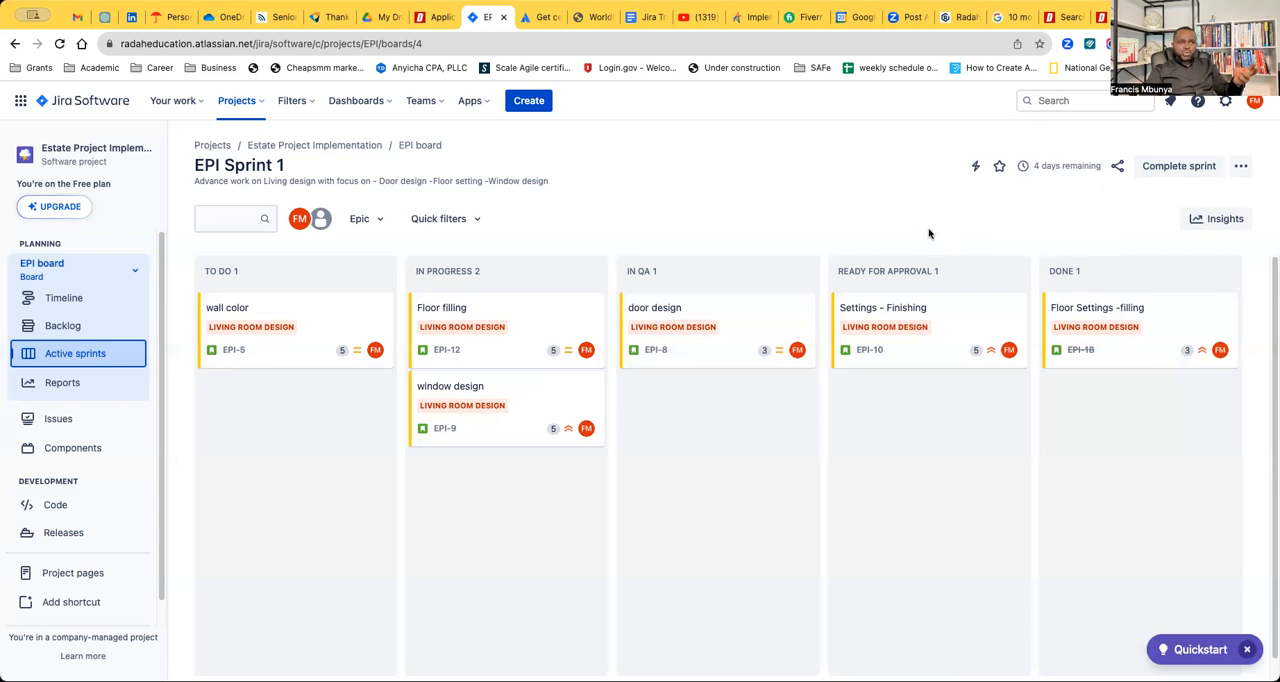
{"action": "mouse_move", "coordinate": [924, 236]}
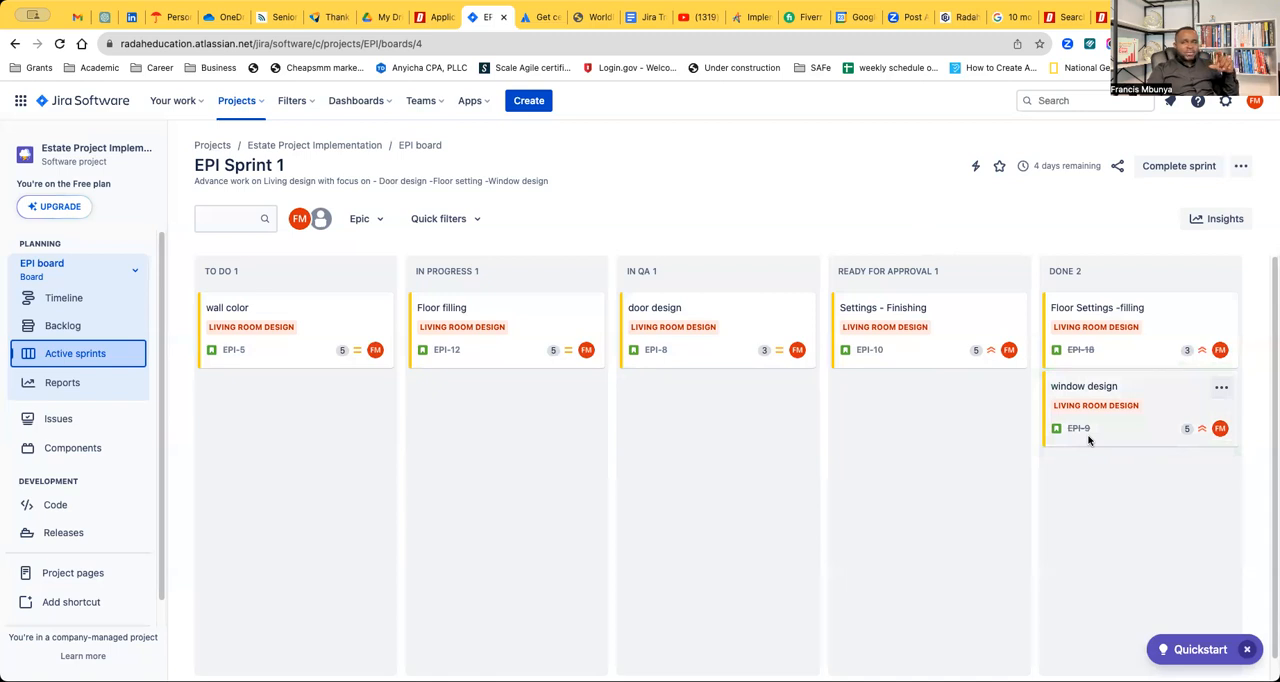
{"action": "mouse_move", "coordinate": [1112, 474]}
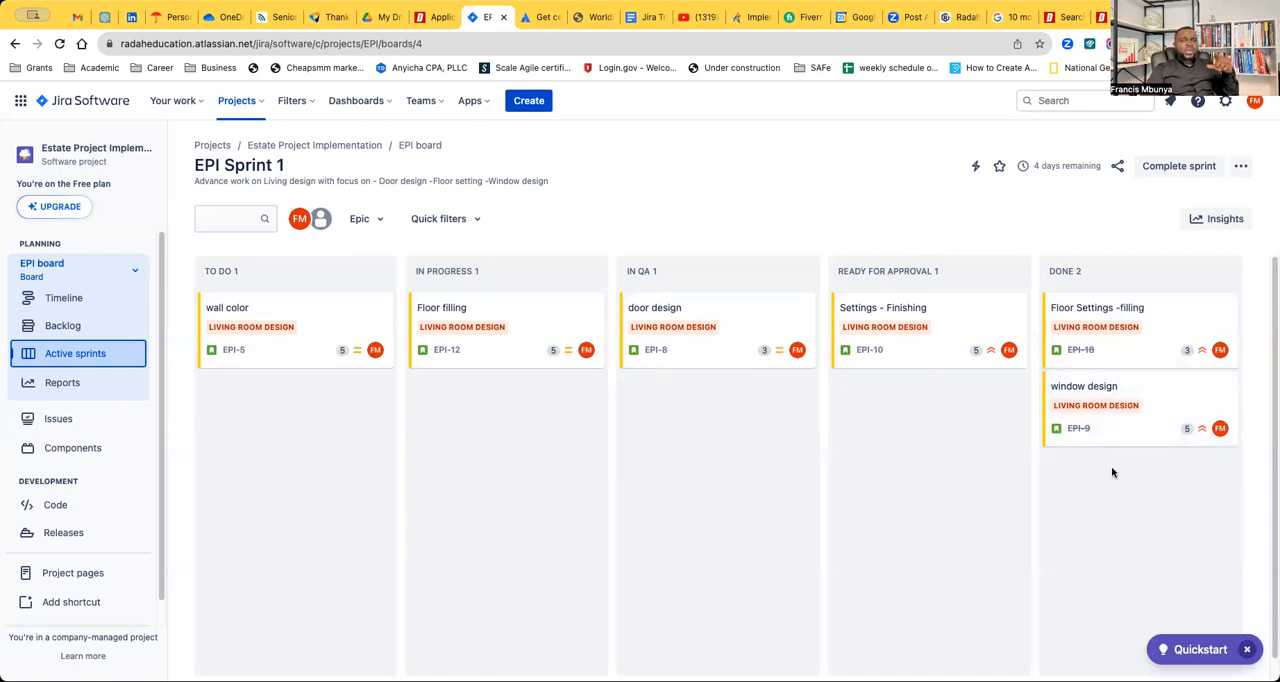